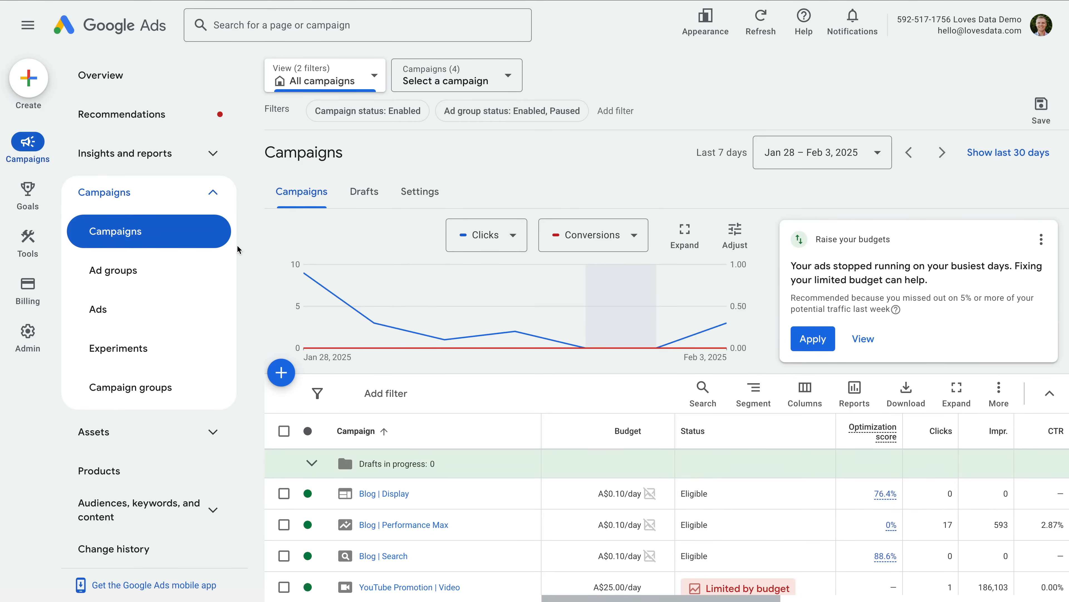
- Begin a new campaign using the 'Create a campaign without a goal's guidance' objective
click(281, 372)
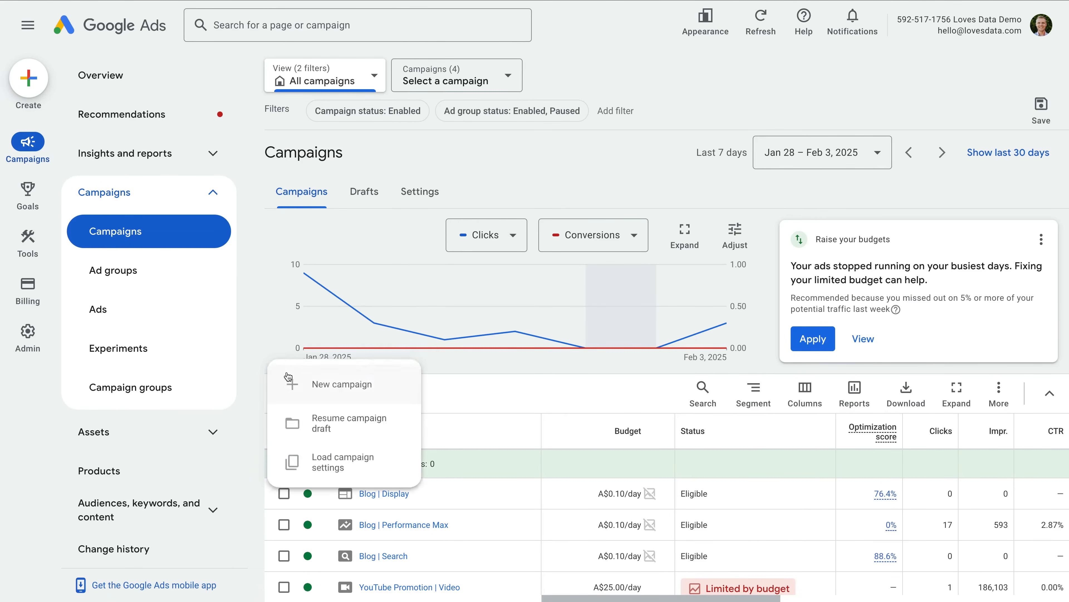
click(344, 383)
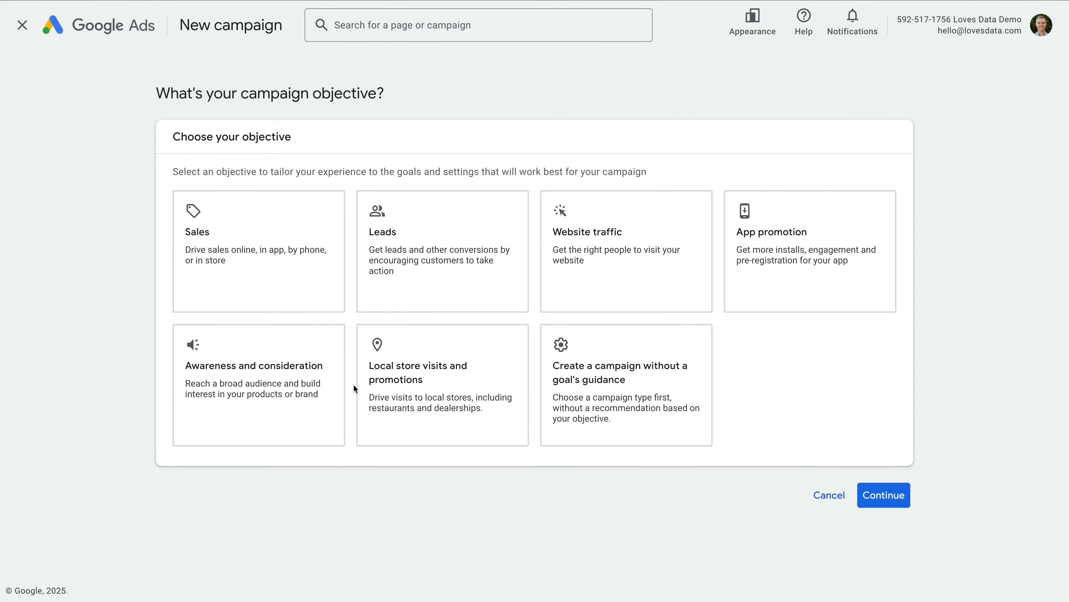
click(626, 384)
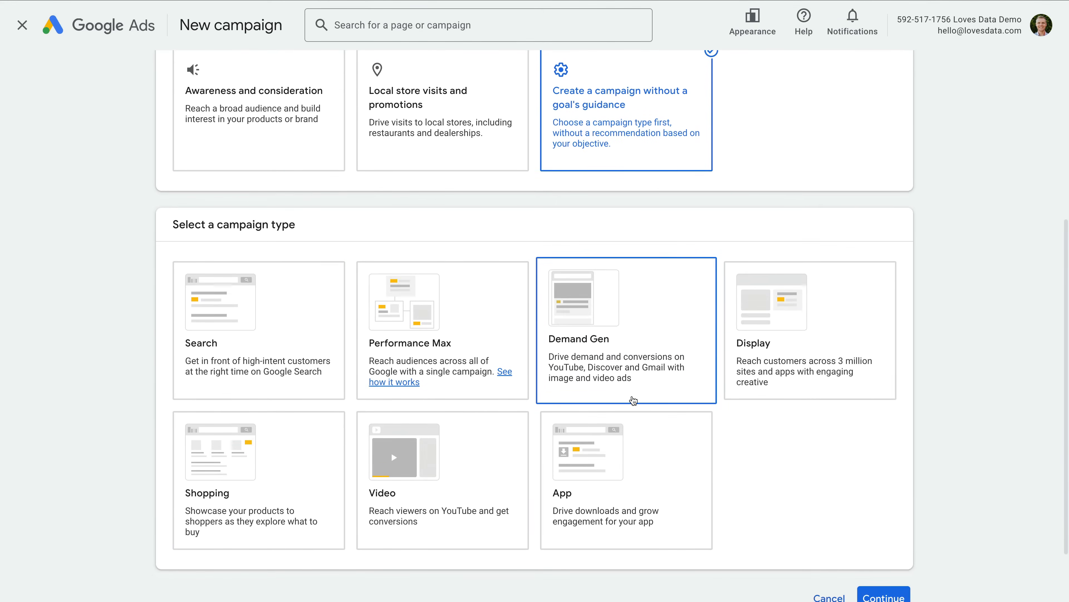
- Choose Video as the campaign type and review the available subtypes
click(404, 450)
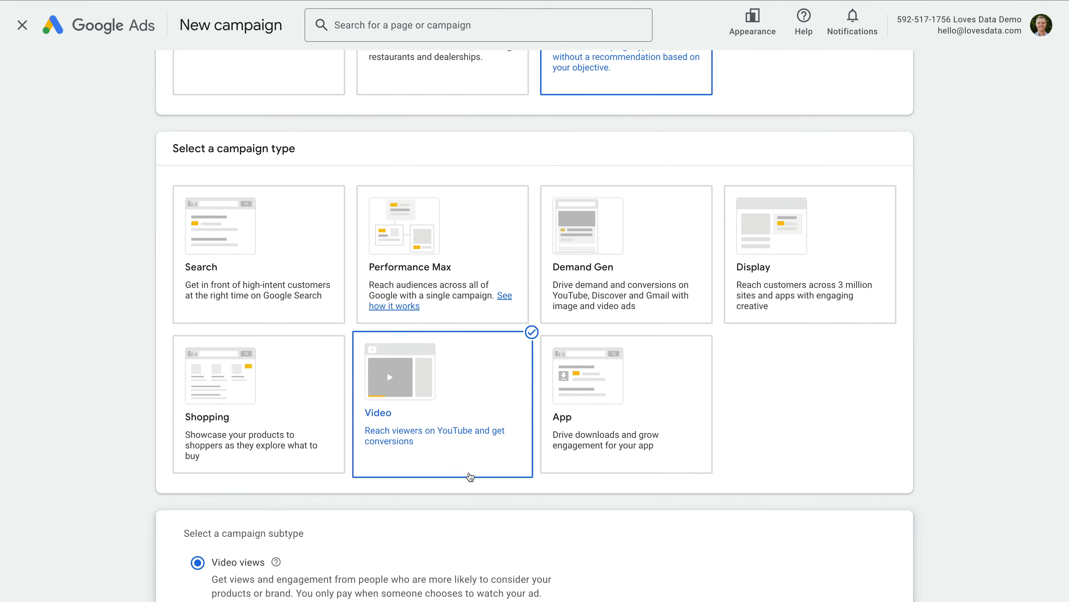
scroll(down, 3)
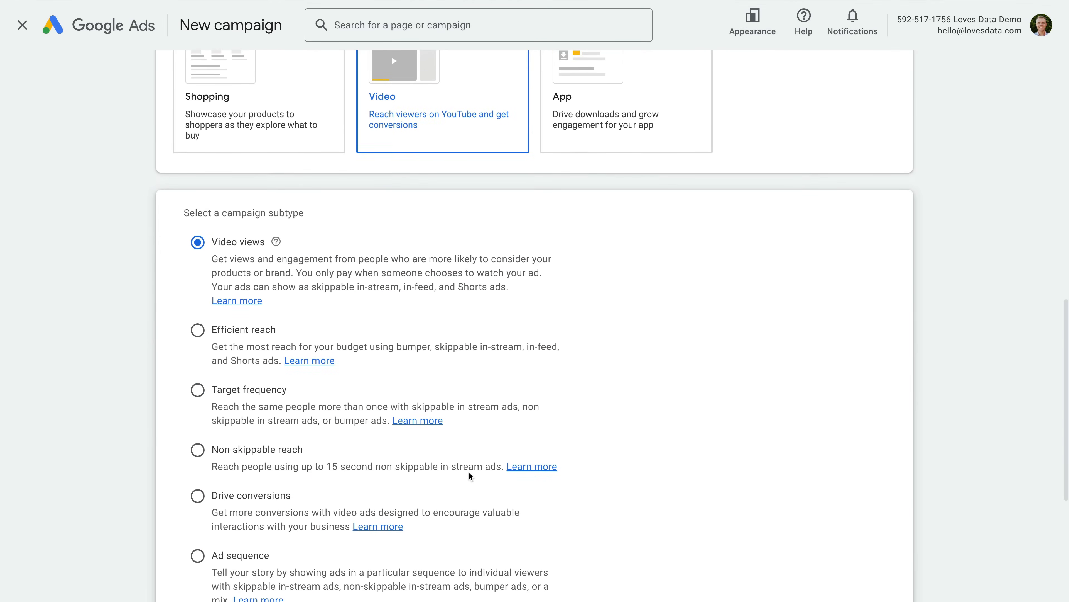
scroll(down, 3)
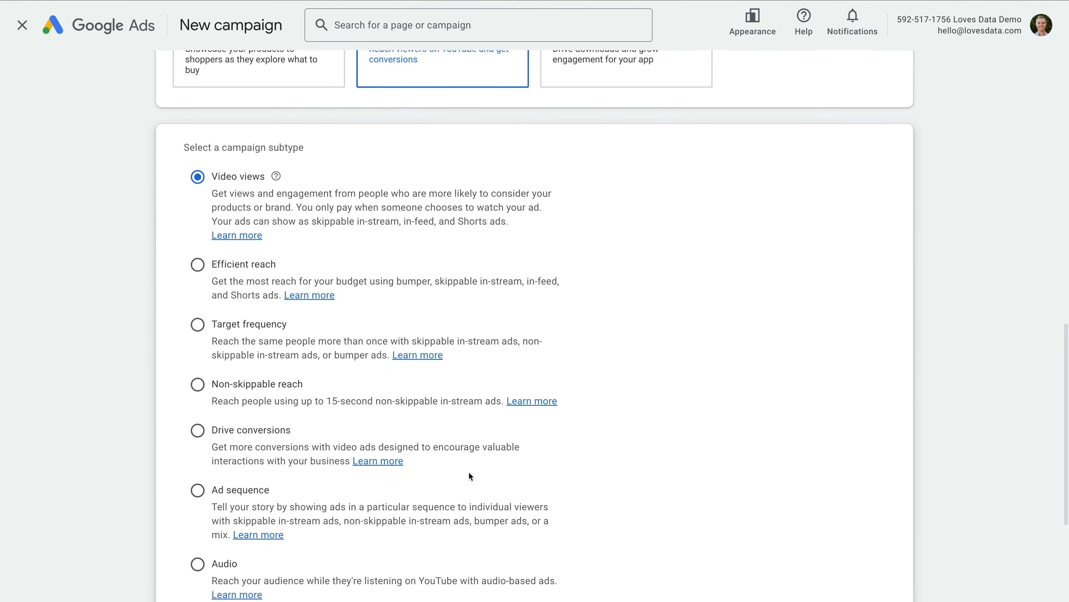
scroll(down, 3)
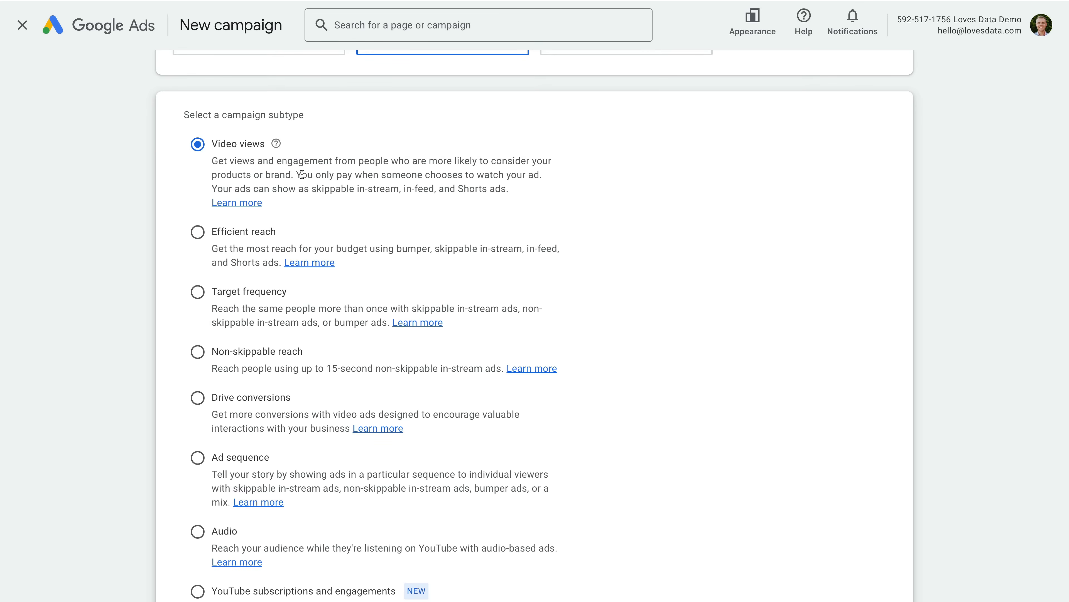
mouse_move(312, 206)
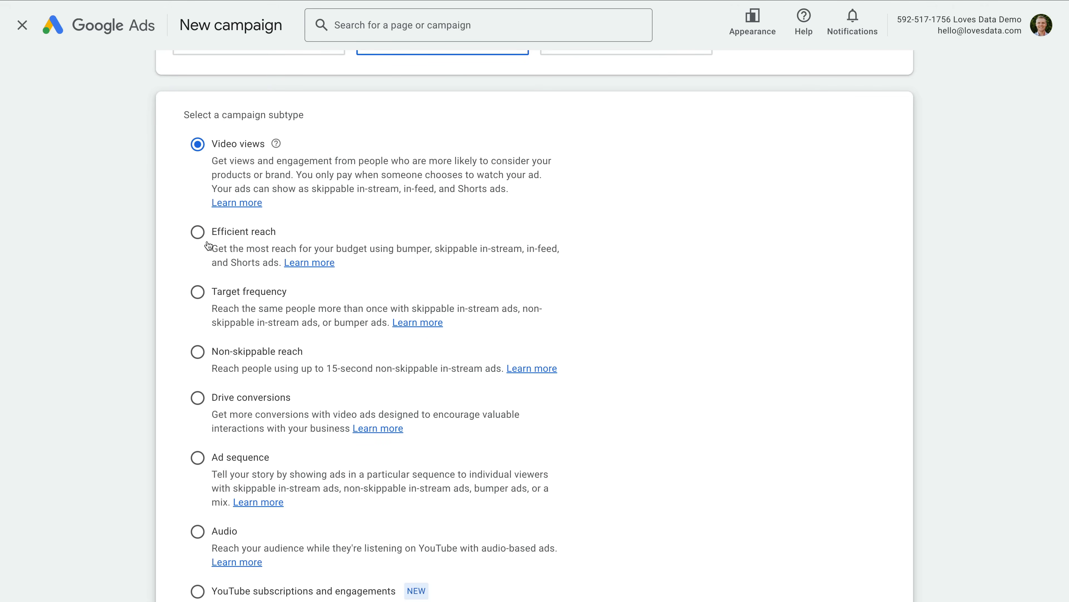
- Compare the Efficient reach and Target frequency subtypes, then settle on Video views
click(198, 231)
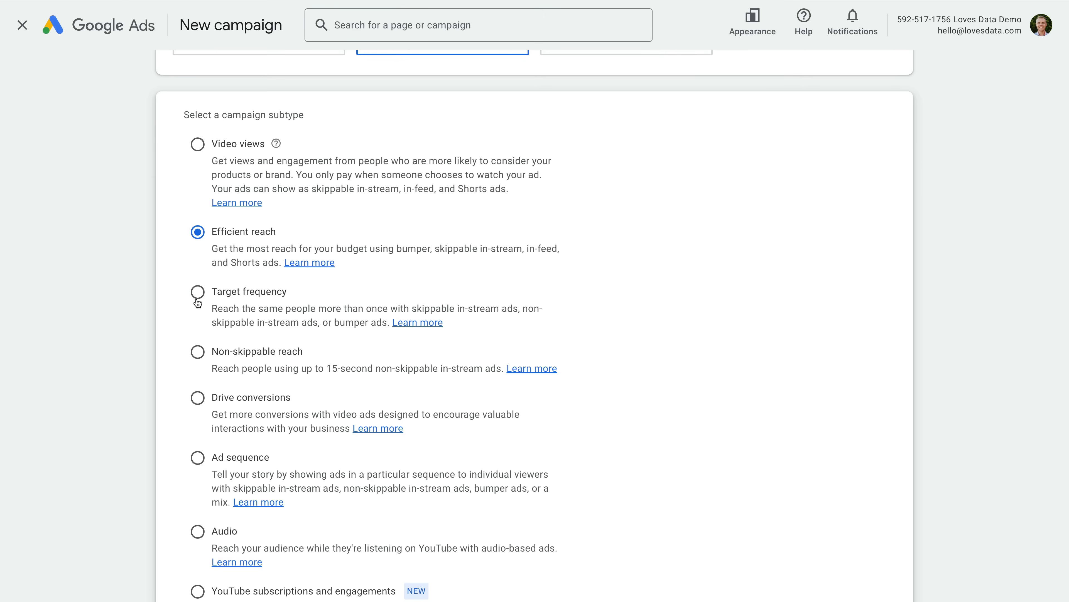
click(198, 292)
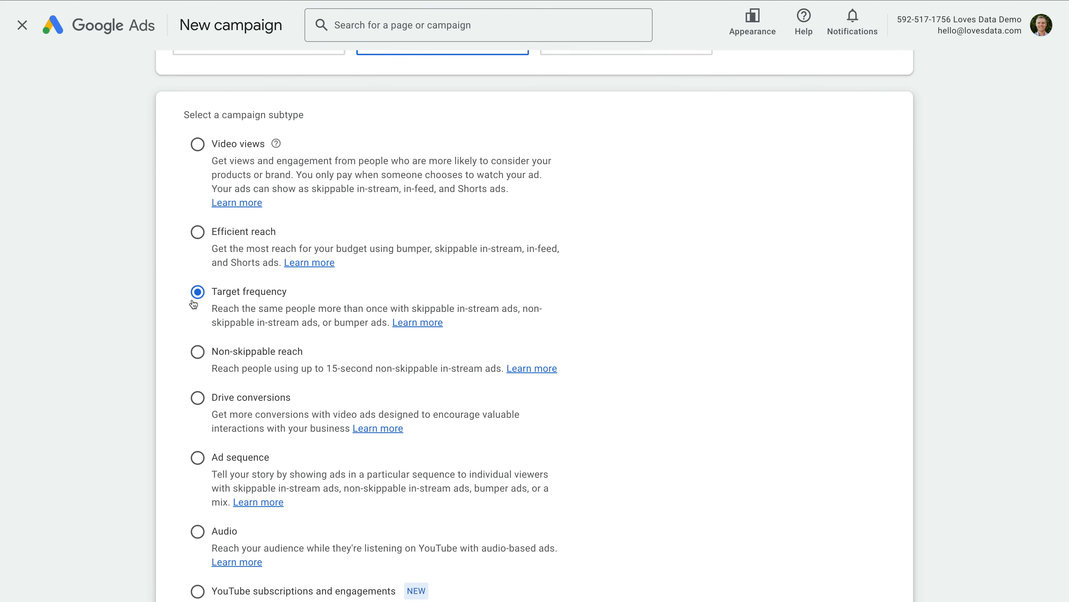
scroll(down, 3)
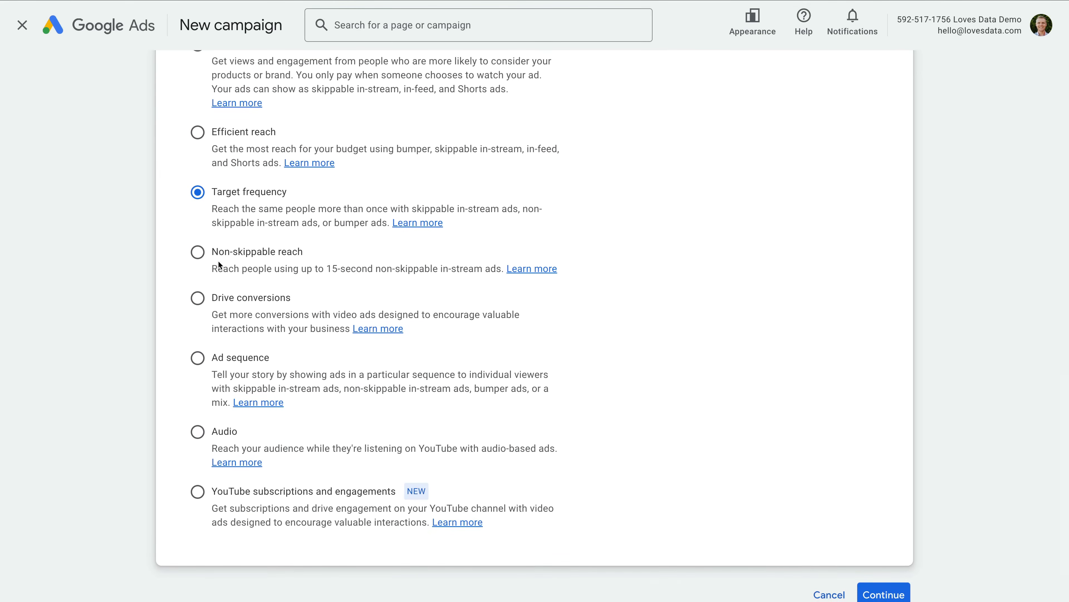
mouse_move(197, 252)
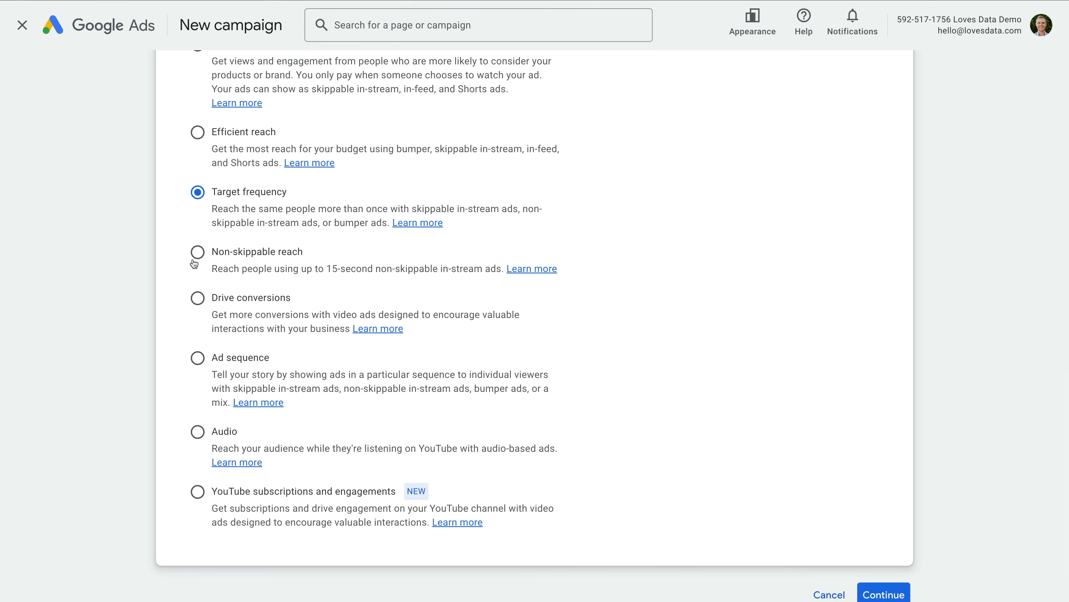
mouse_move(200, 303)
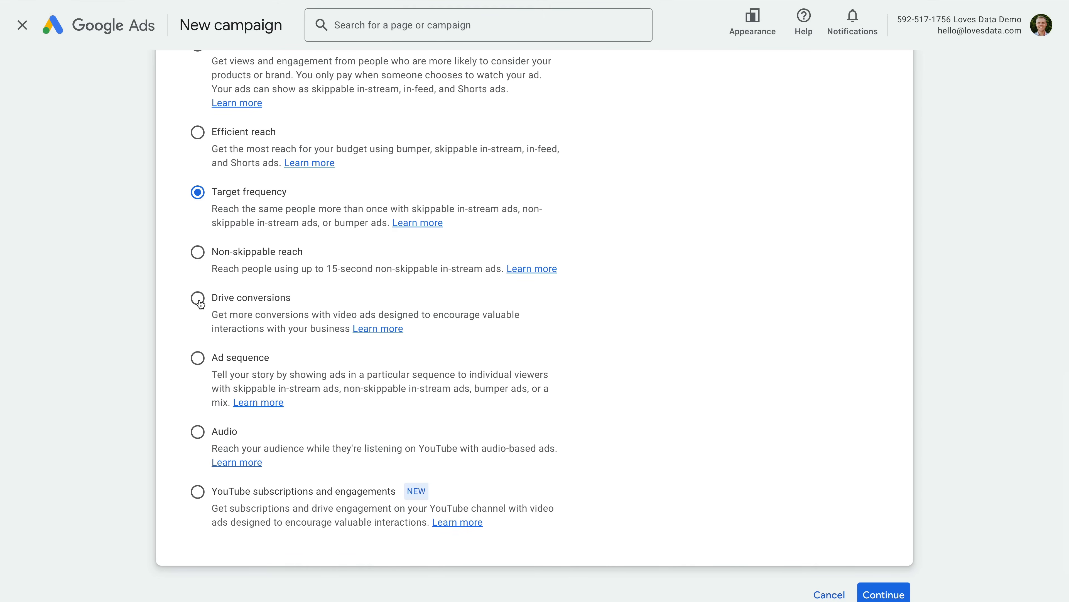
mouse_move(197, 366)
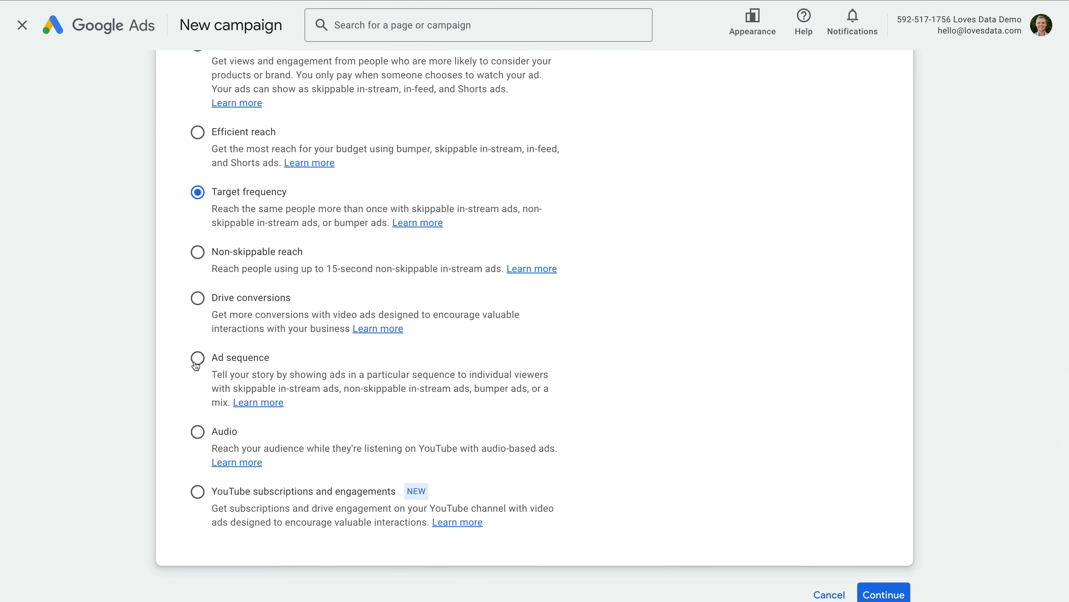
mouse_move(197, 428)
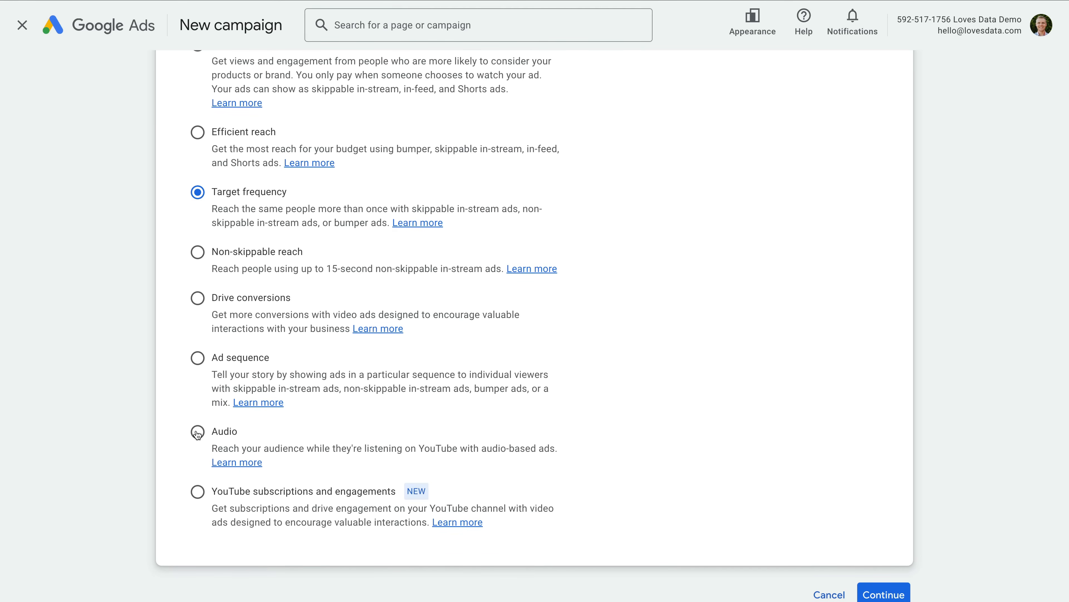
scroll(up, 3)
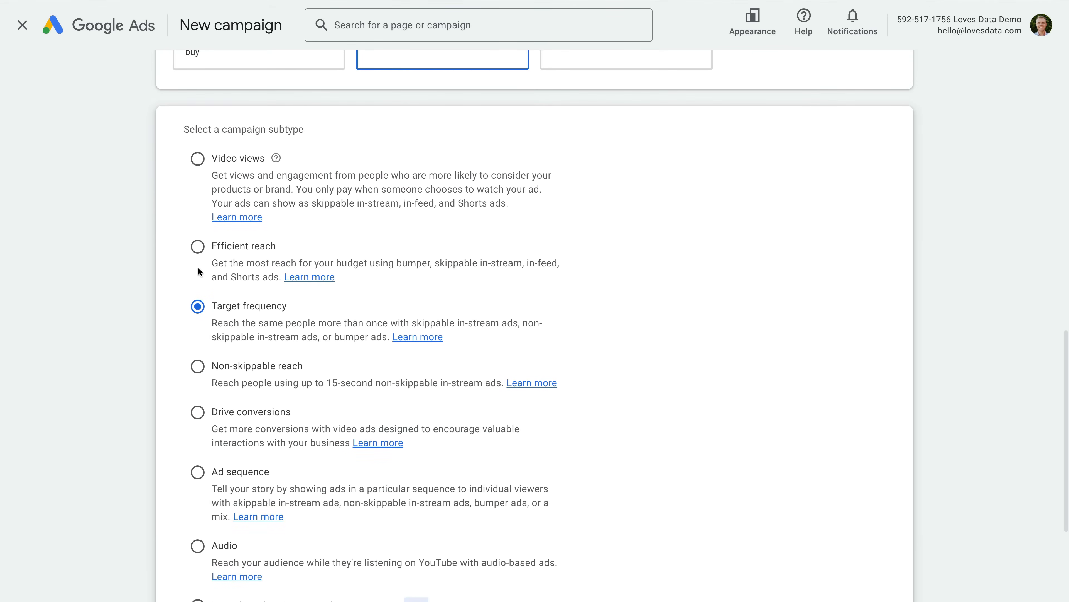
click(197, 158)
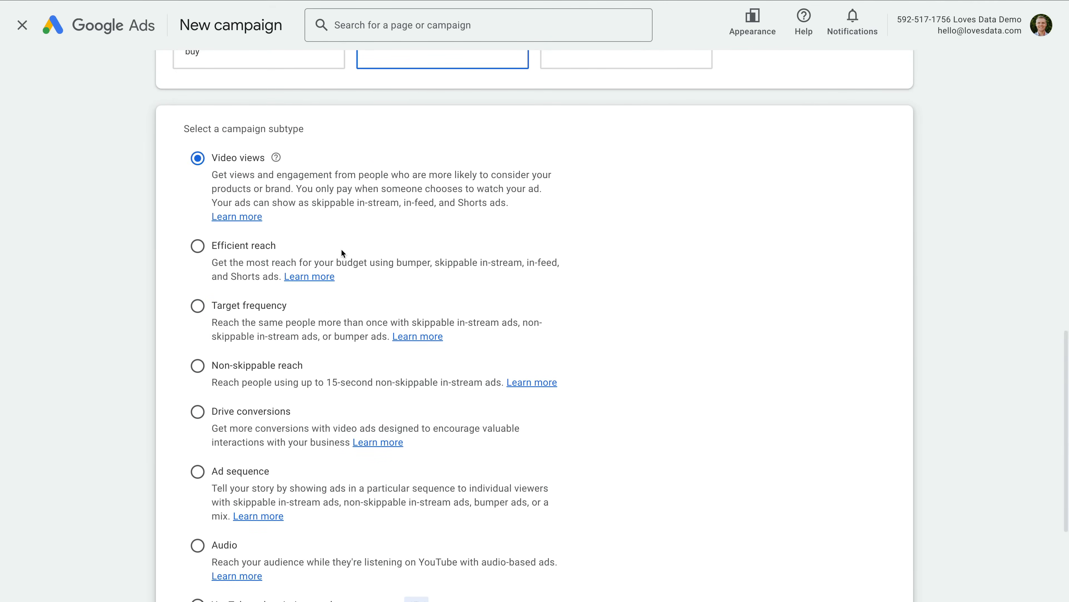
scroll(down, 3)
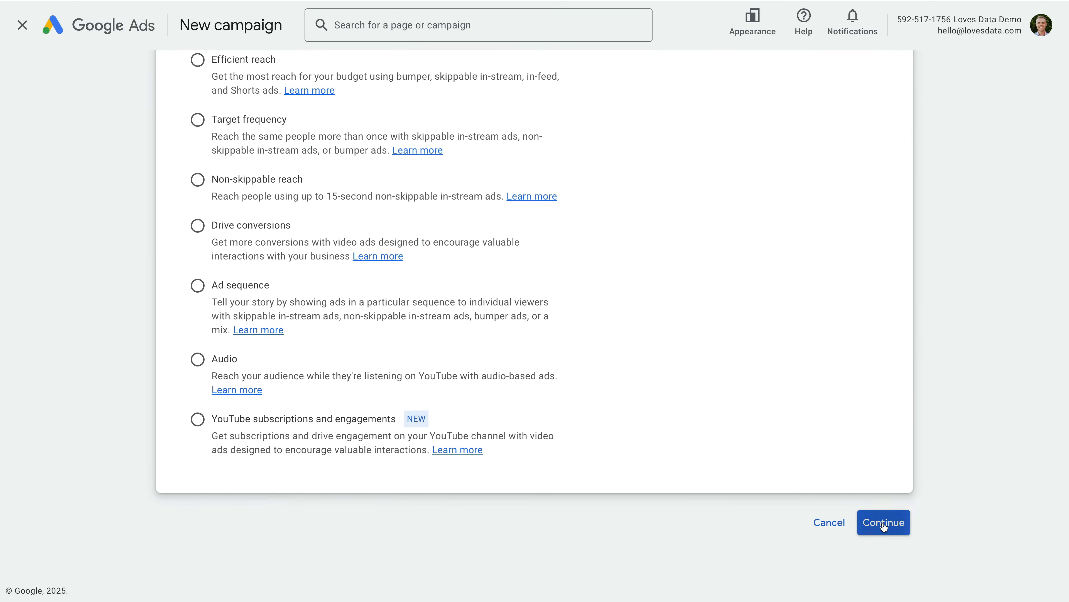
- Continue to general settings and name the campaign 'YouTube Promotion'
click(884, 522)
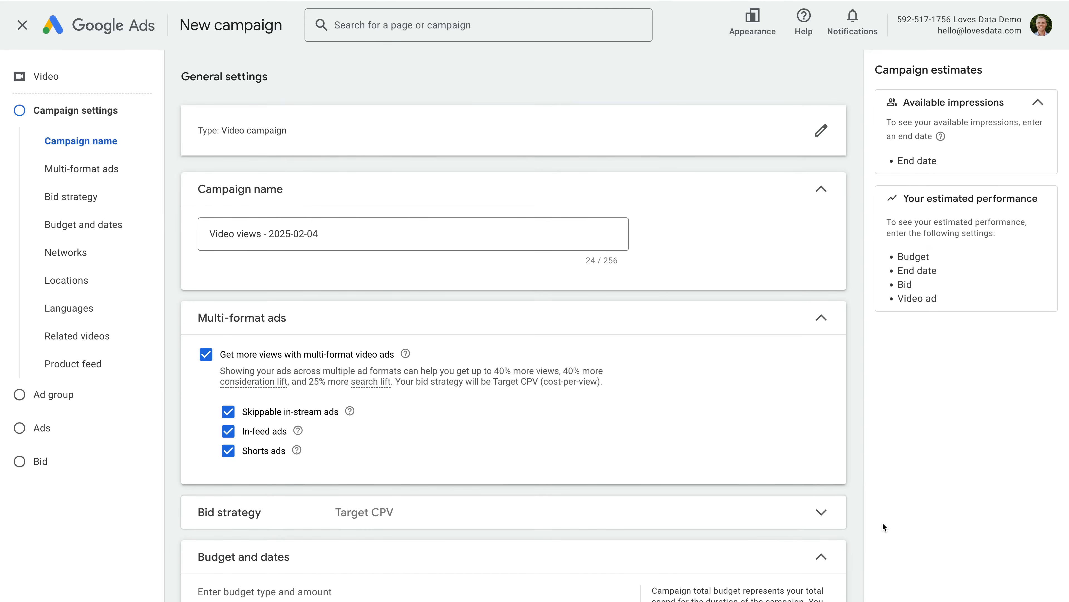
mouse_move(585, 394)
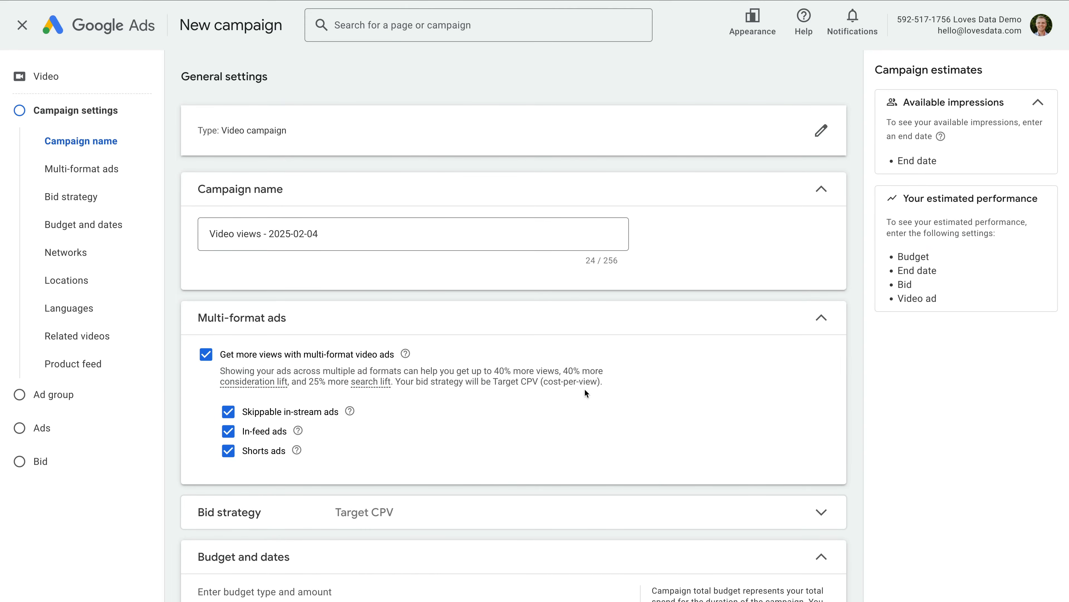
click(412, 234)
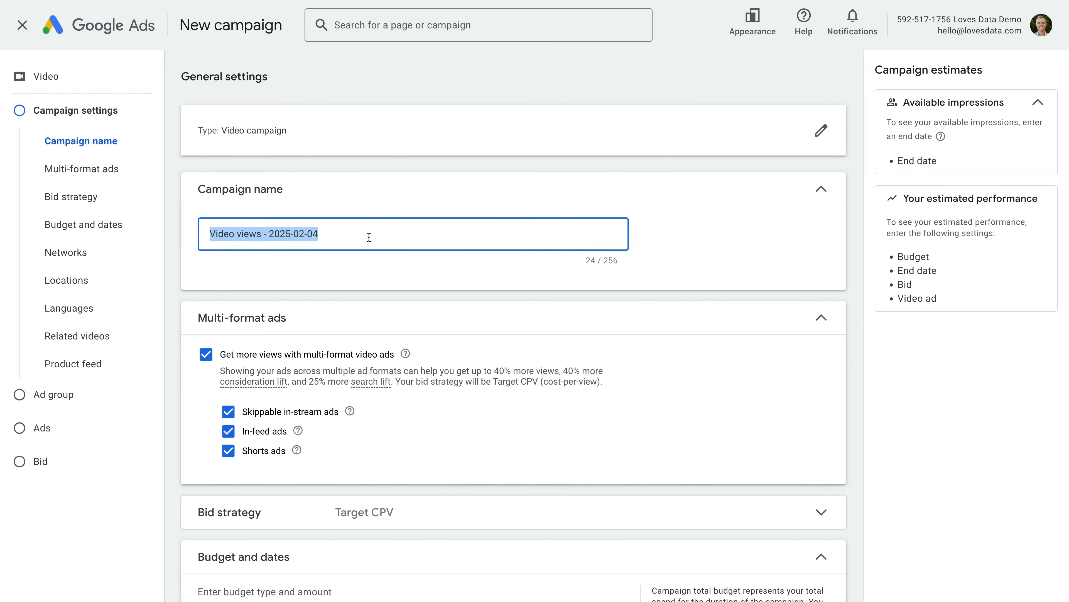
text(YouTube Promotion)
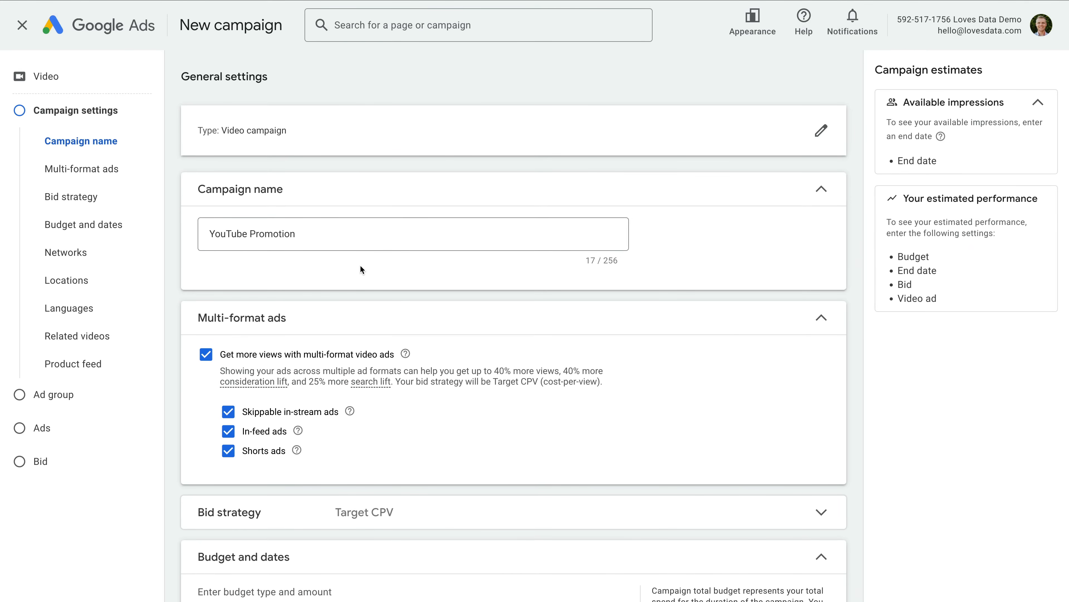
scroll(down, 3)
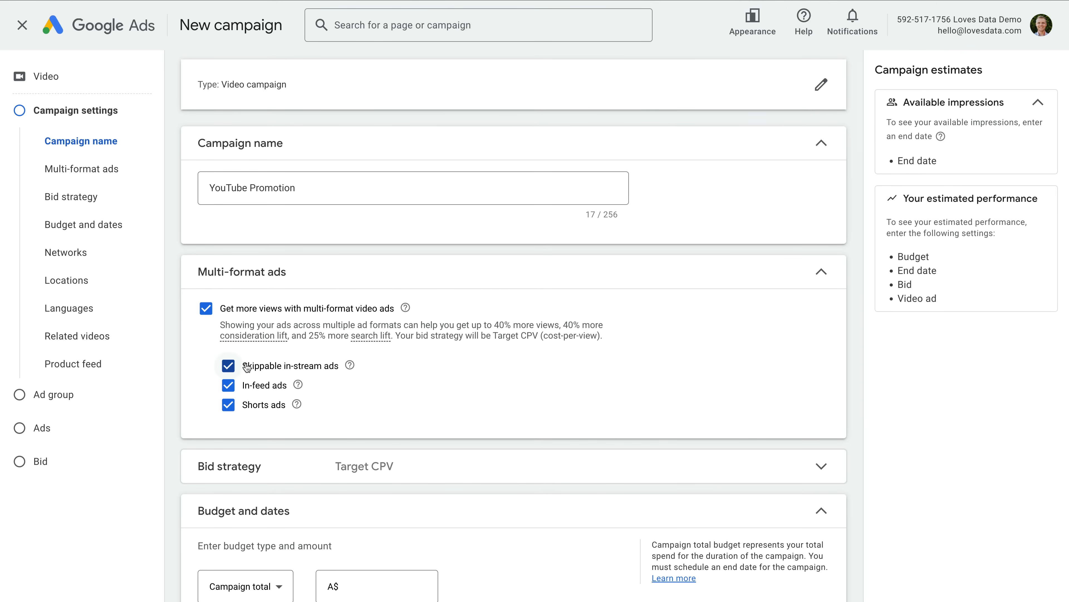
- Turn off skippable in-stream ads so only in-feed ads remain enabled
click(228, 364)
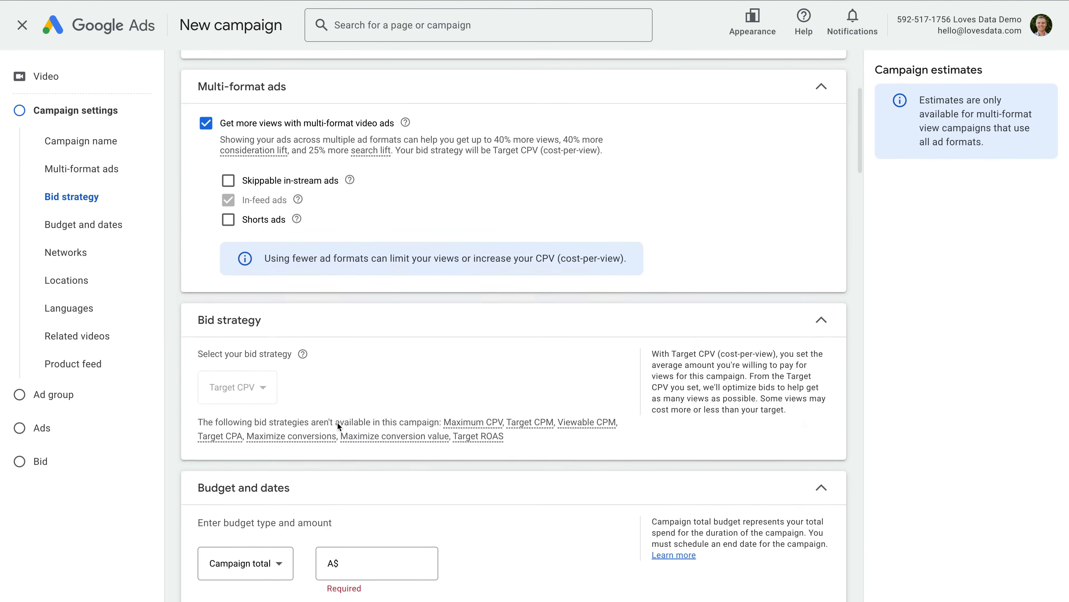
- Set a Daily budget of A$10.00
scroll(down, 3)
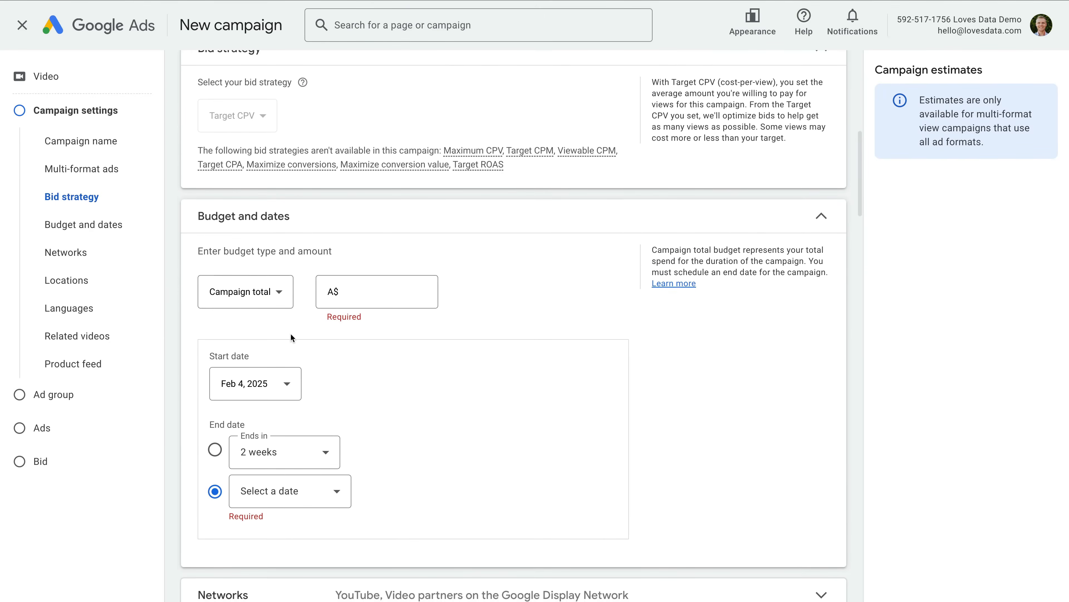
click(245, 291)
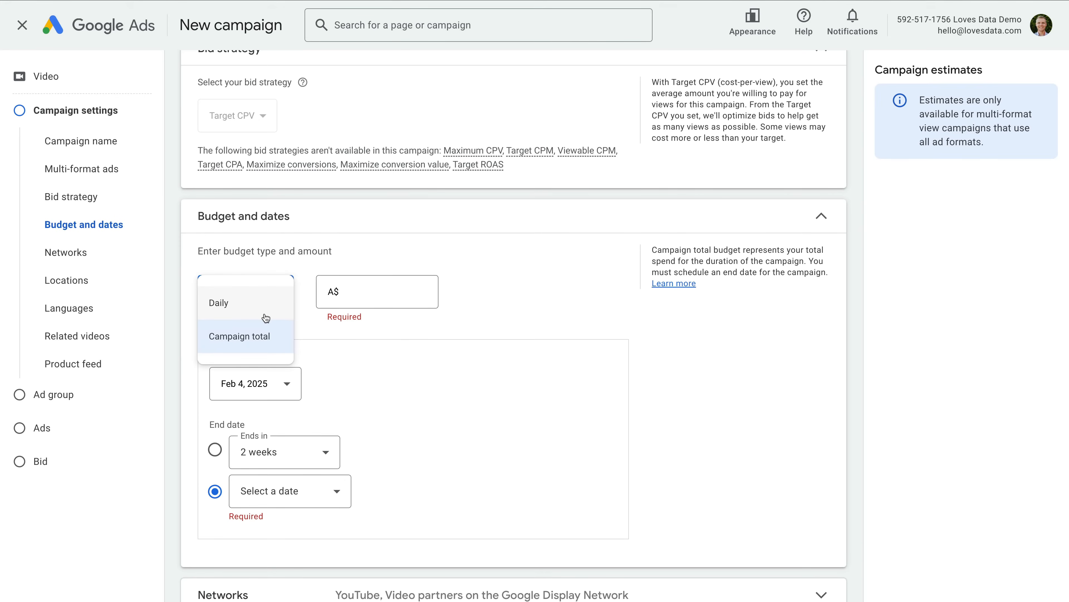
mouse_move(250, 307)
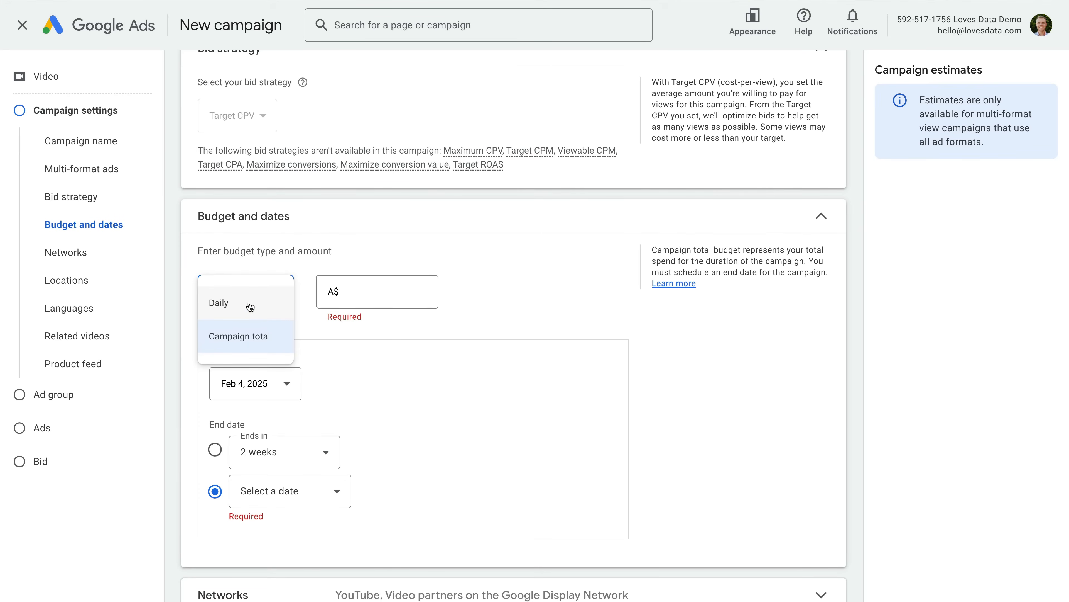
click(217, 303)
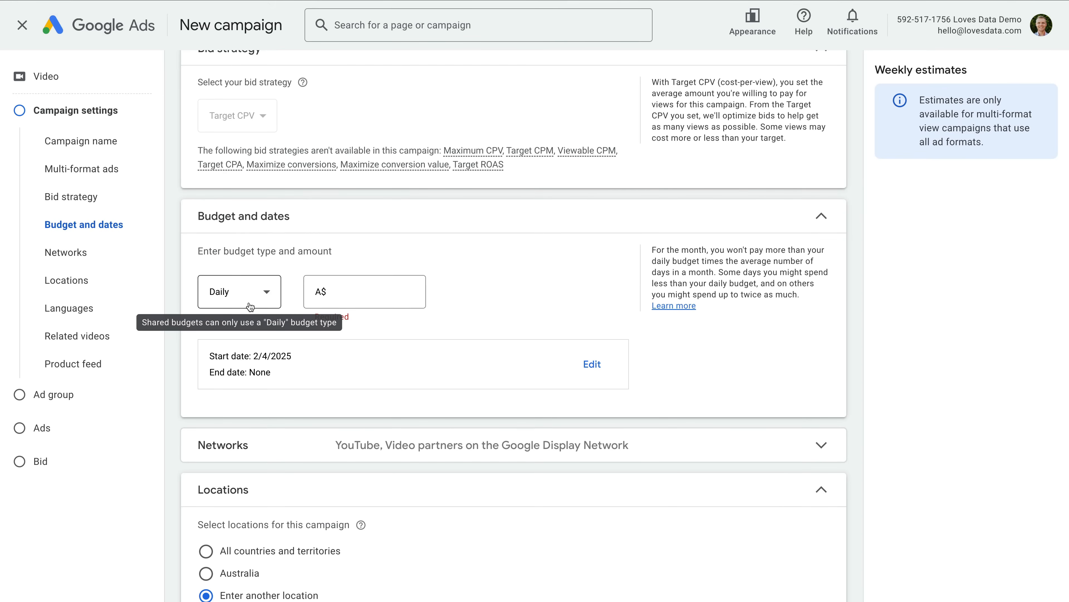
click(364, 291)
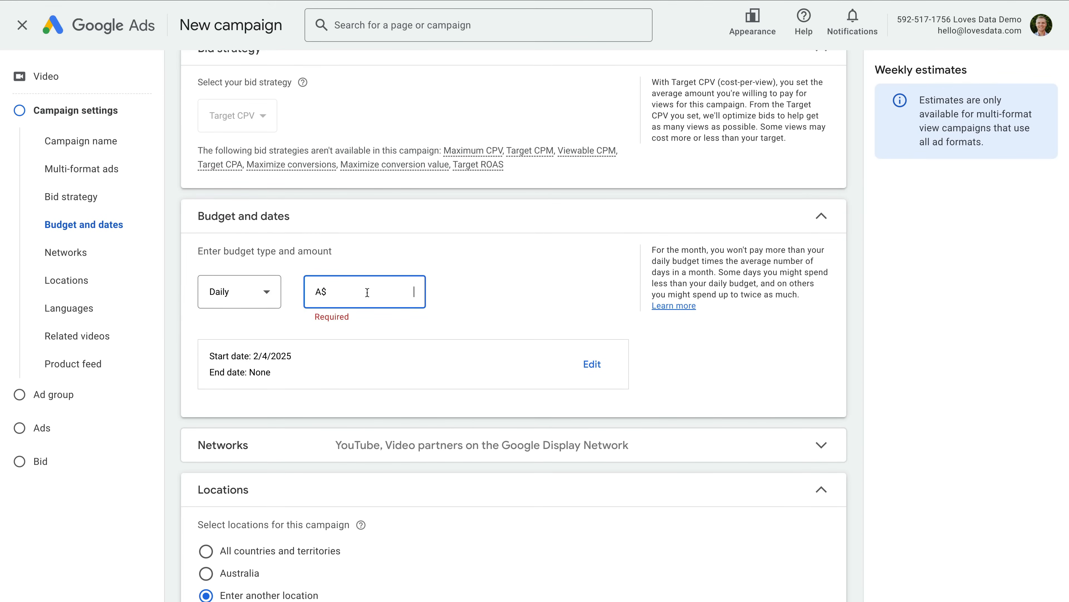
text(10.00)
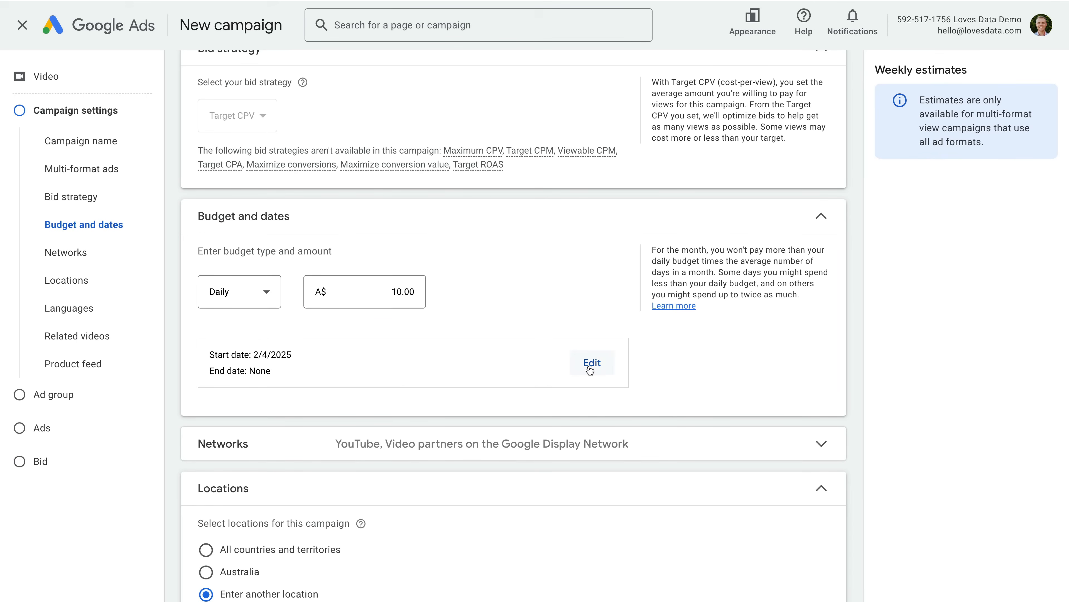
- Give the campaign a specific end date of Mar 6, 2025, starting Feb 4, 2025
click(590, 362)
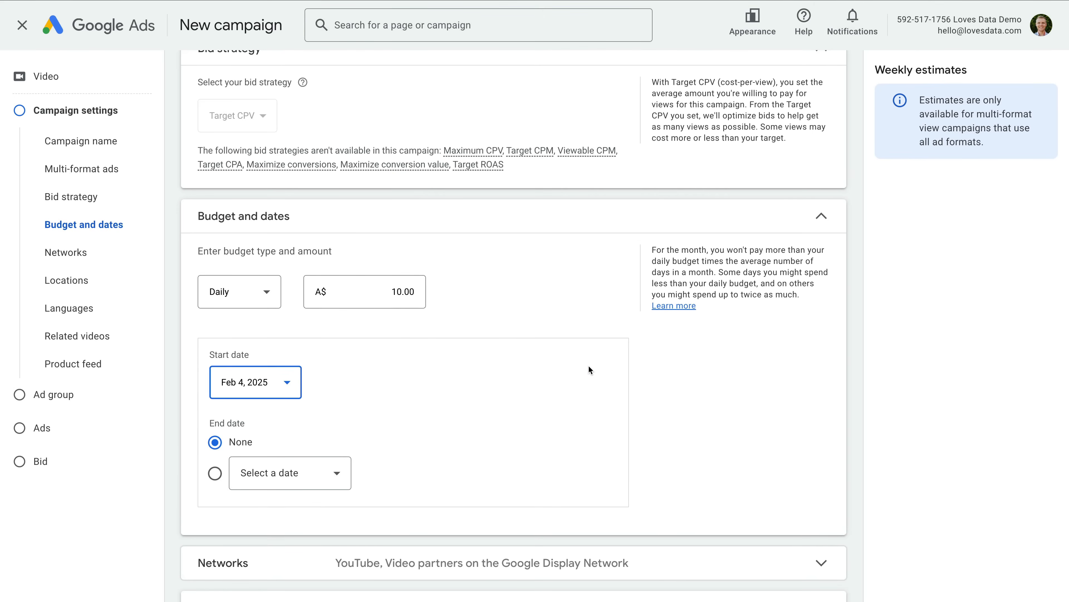
mouse_move(261, 463)
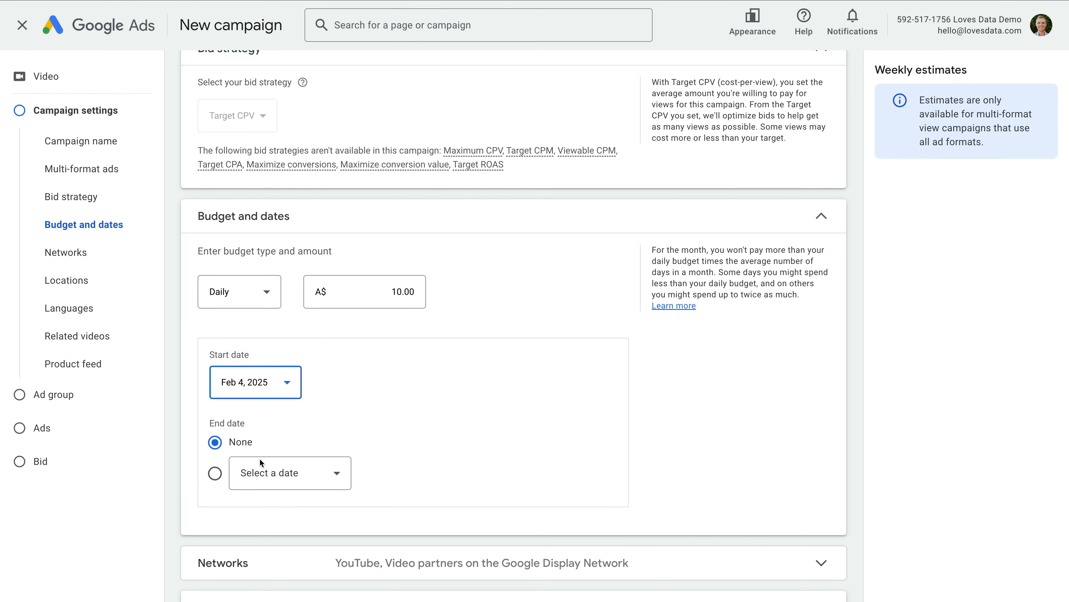
click(214, 474)
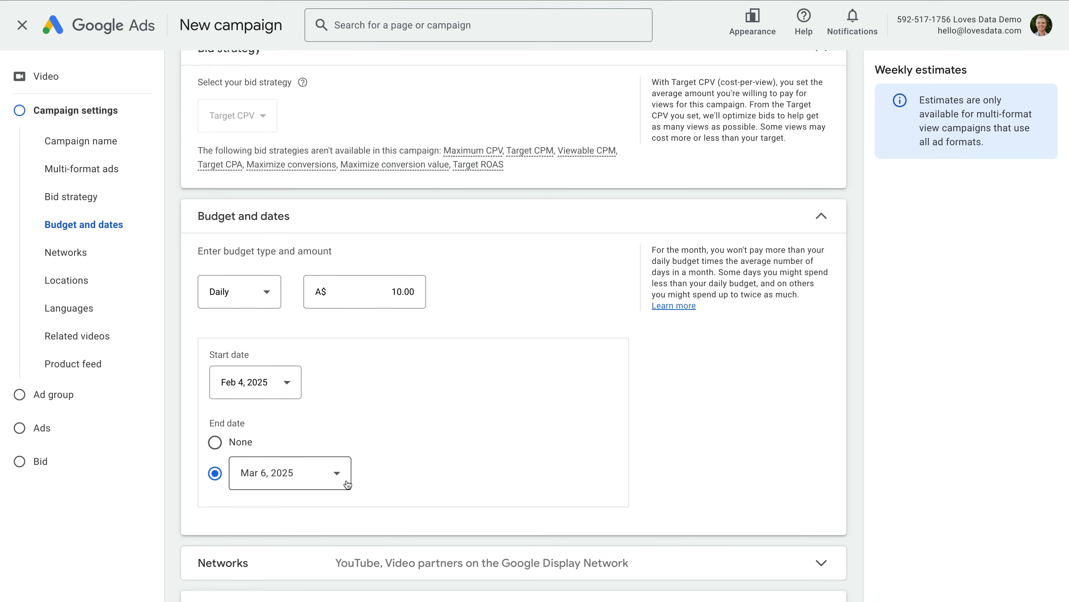
- Exclude video partners on the Google Display Network
scroll(down, 3)
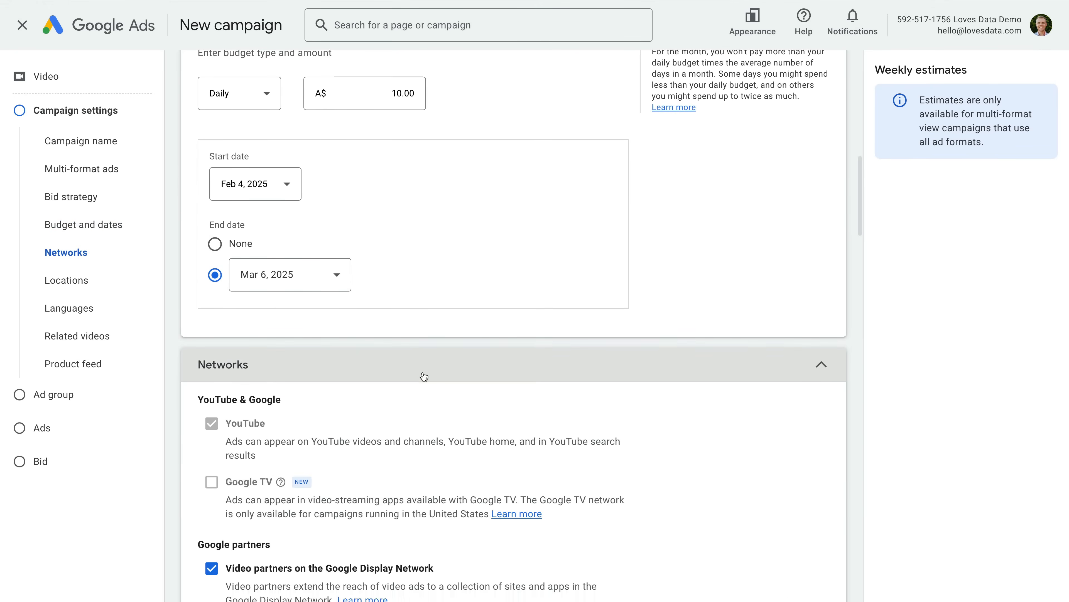
scroll(down, 3)
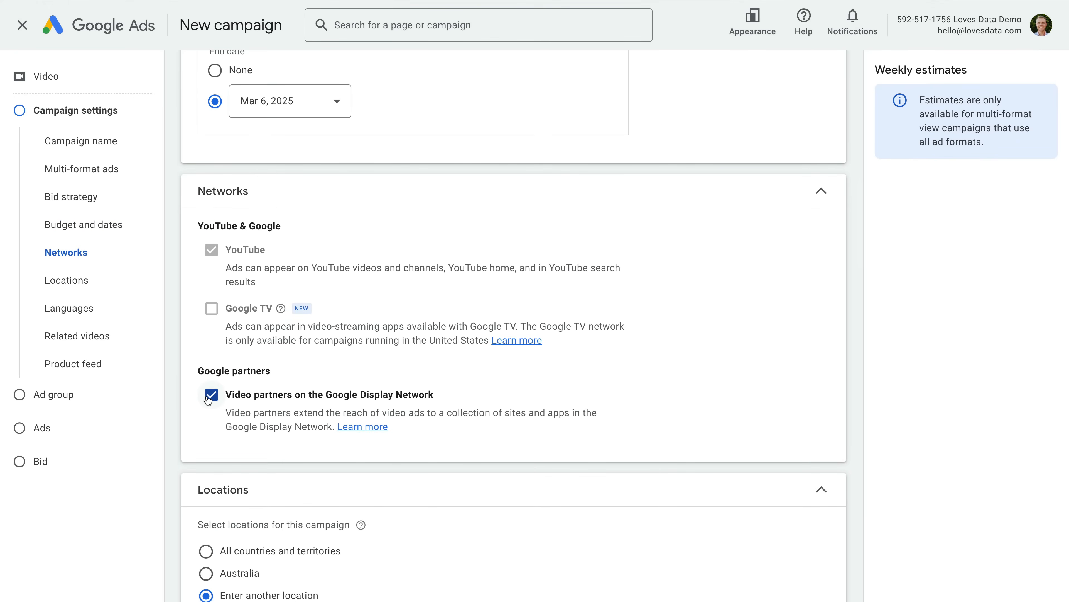
click(212, 395)
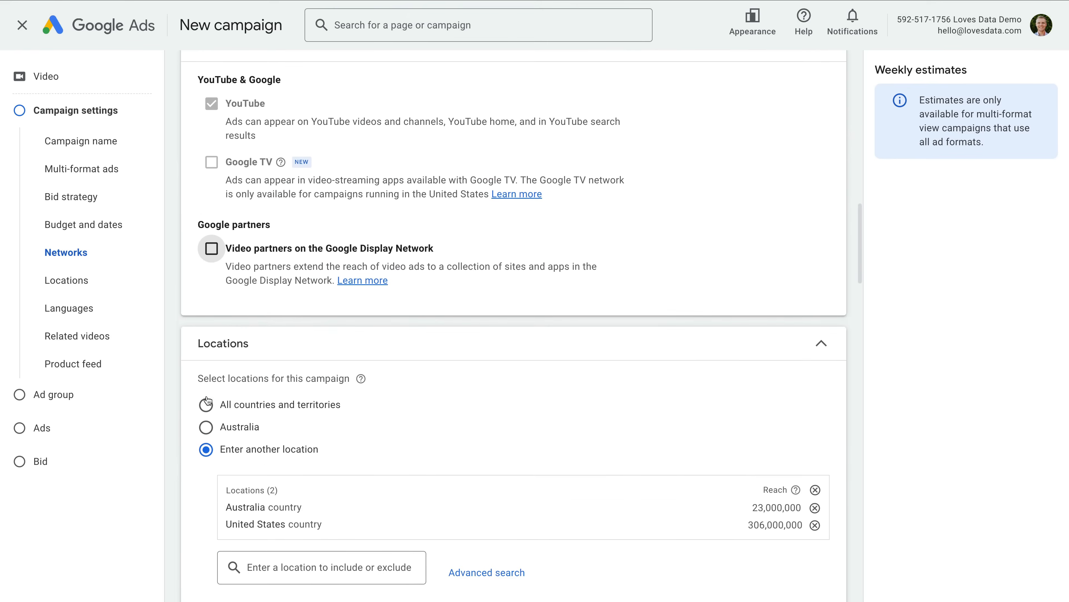
- Remove Australia so the United States is the only targeted location
scroll(down, 3)
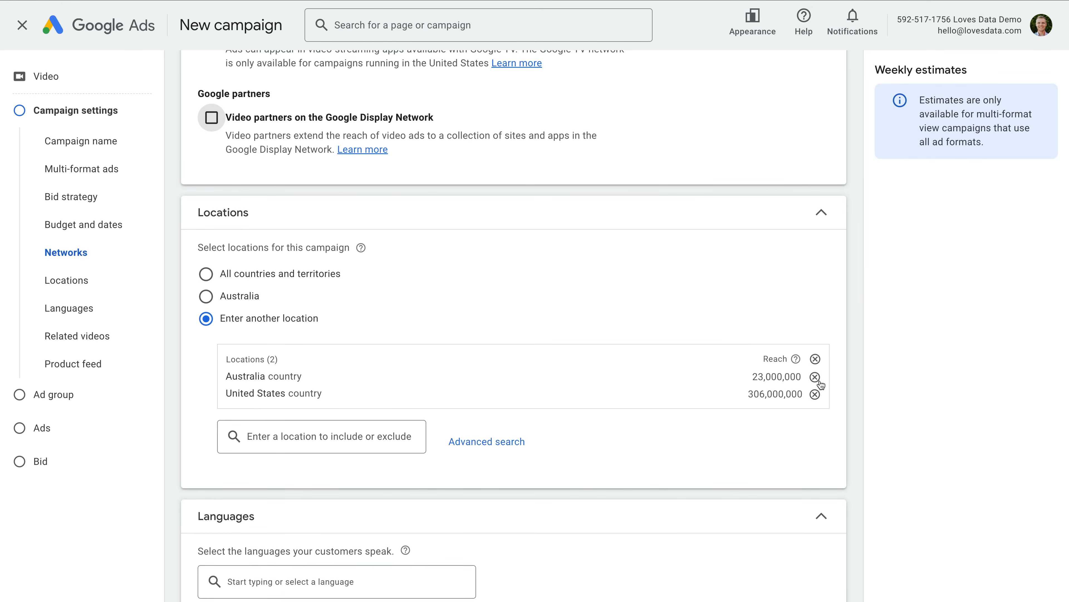
click(813, 377)
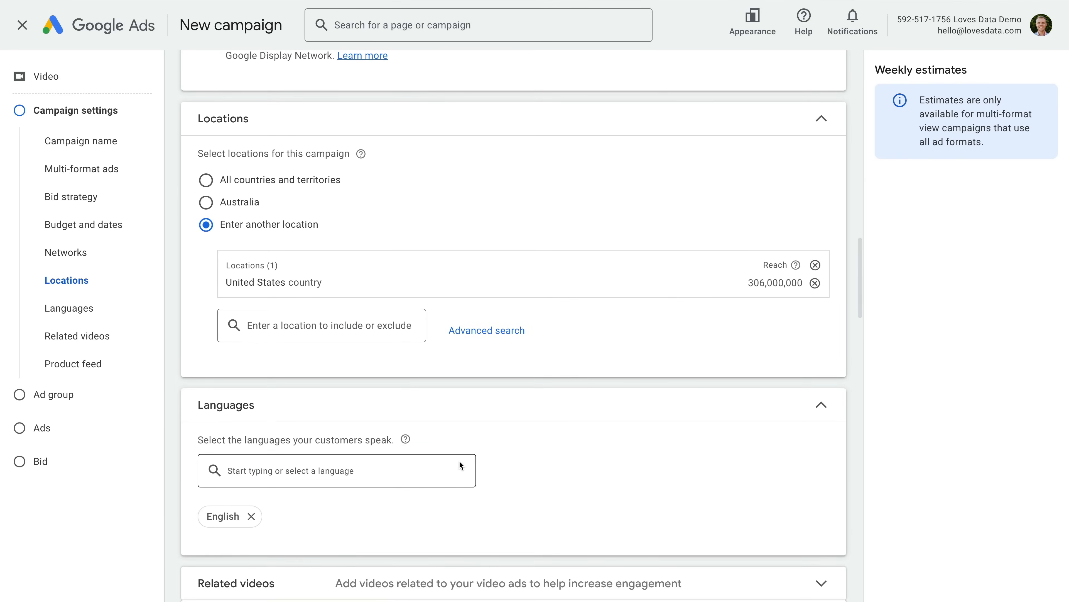
scroll(down, 3)
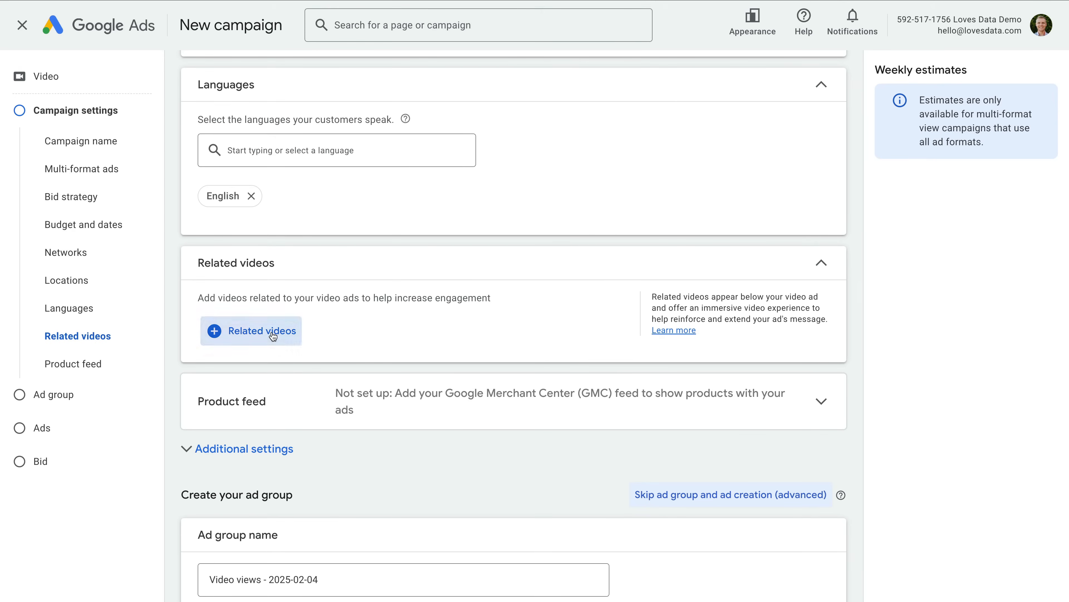
- Add related videos by pasting youtu.be/qgI_AIiJRXI, W6CUkbHL7HI and D6dmBHgWliM into the search
click(252, 331)
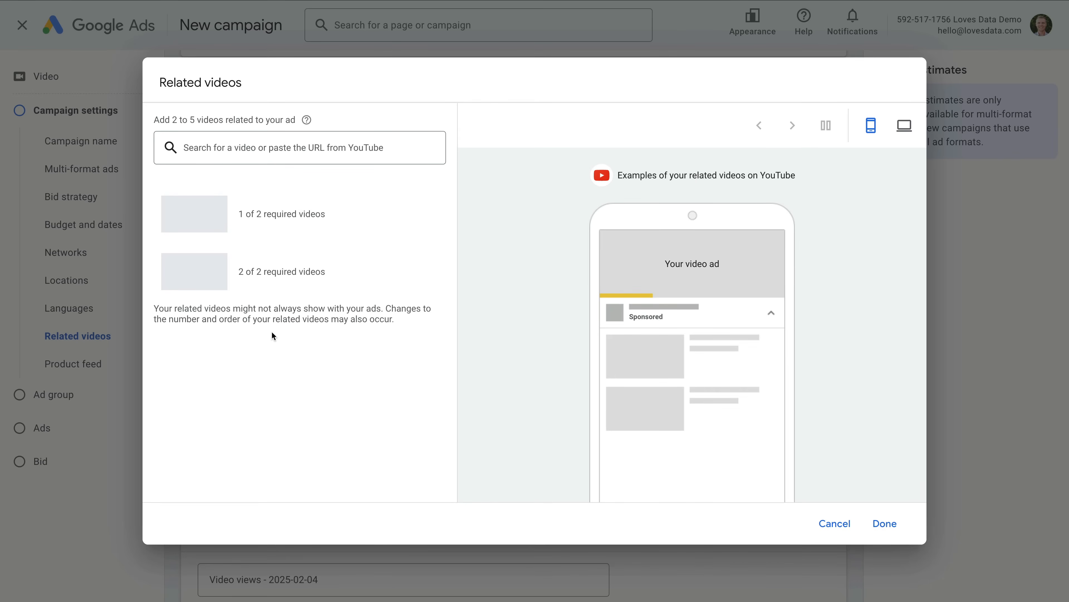
text(https://youtu.be/qgI_AIiJRXI)
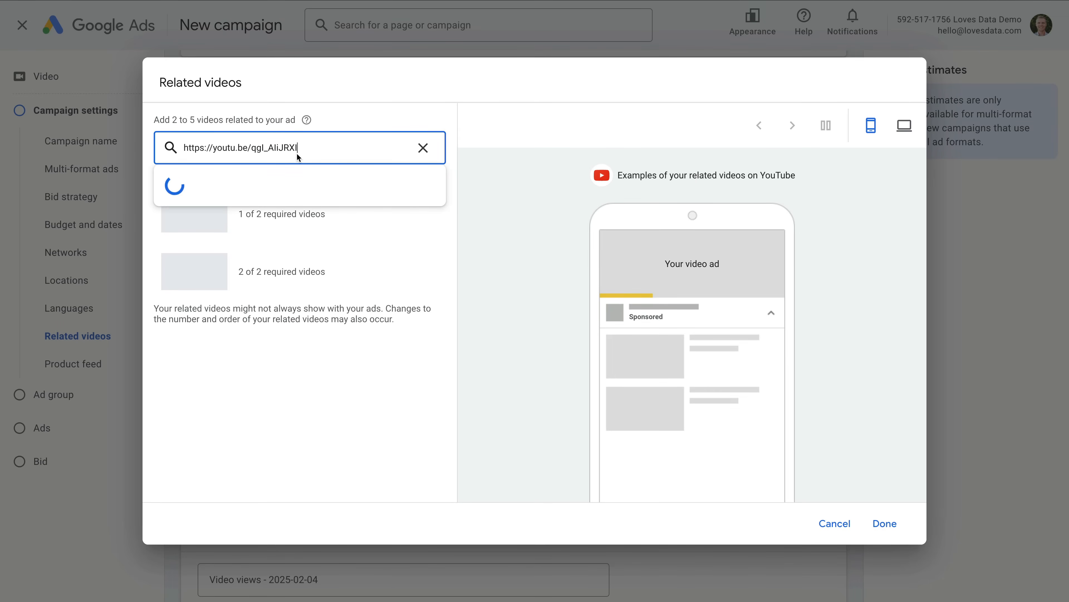
text(https://youtu.be/W6CUkbHL7HI)
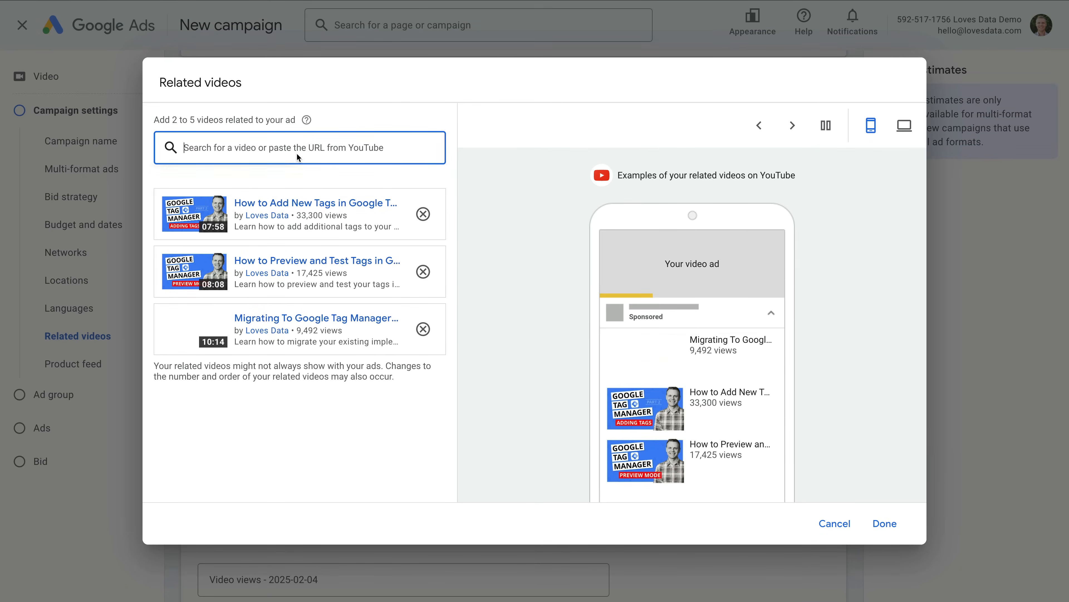
text(https://youtu.be/D6dmBHgWliM)
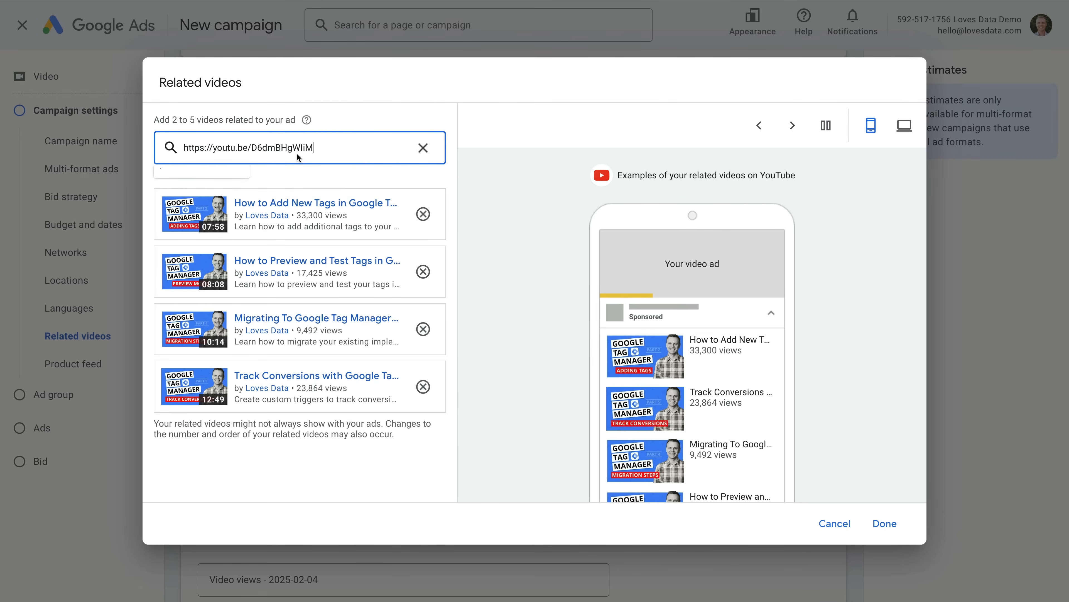
key(Enter)
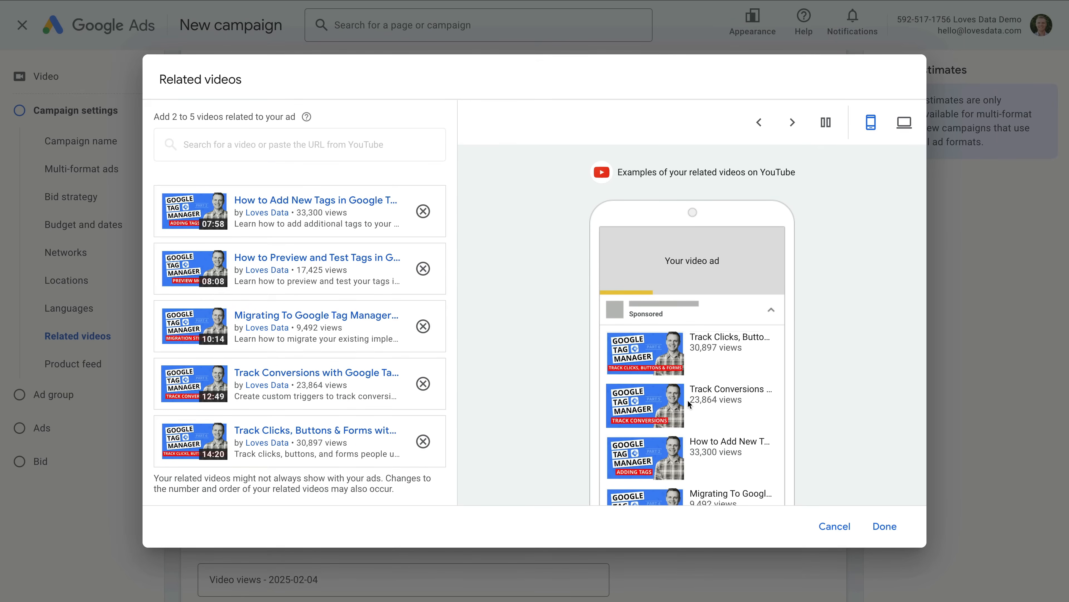
click(884, 526)
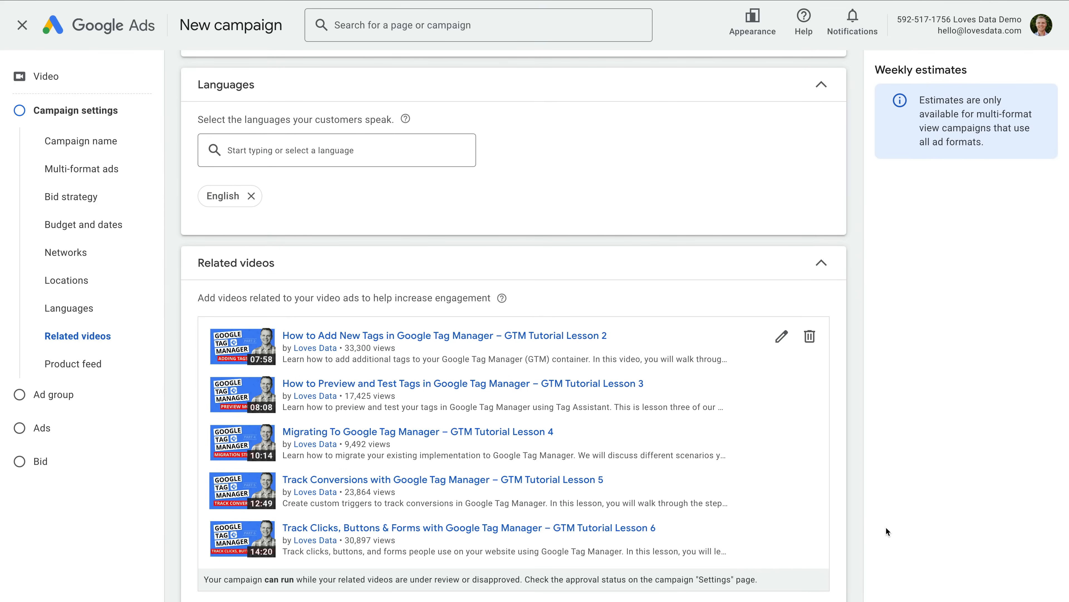
scroll(down, 3)
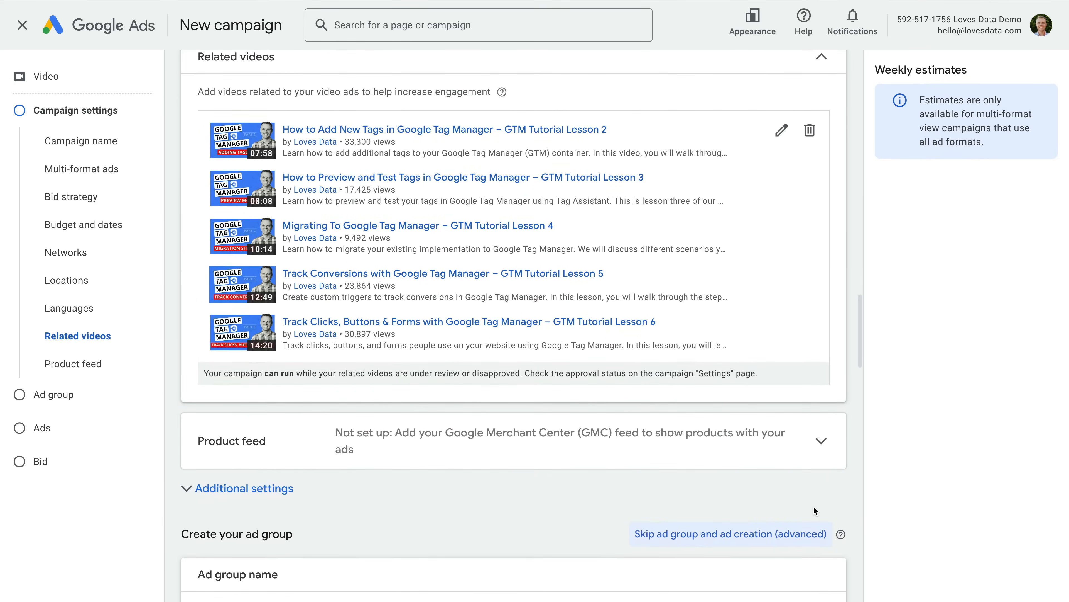
scroll(down, 3)
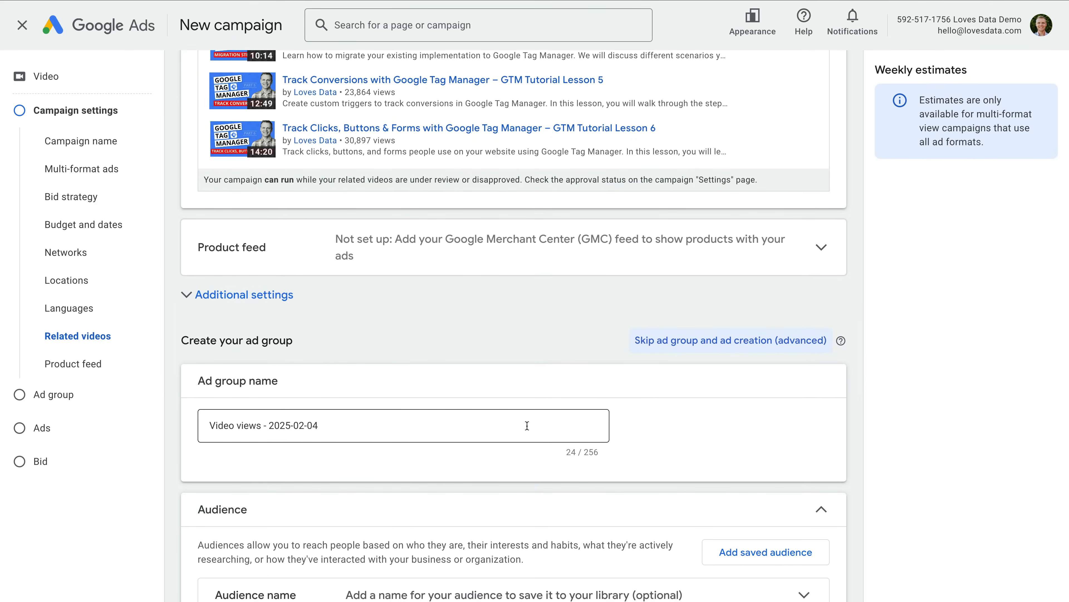
text(In-Feed Ads)
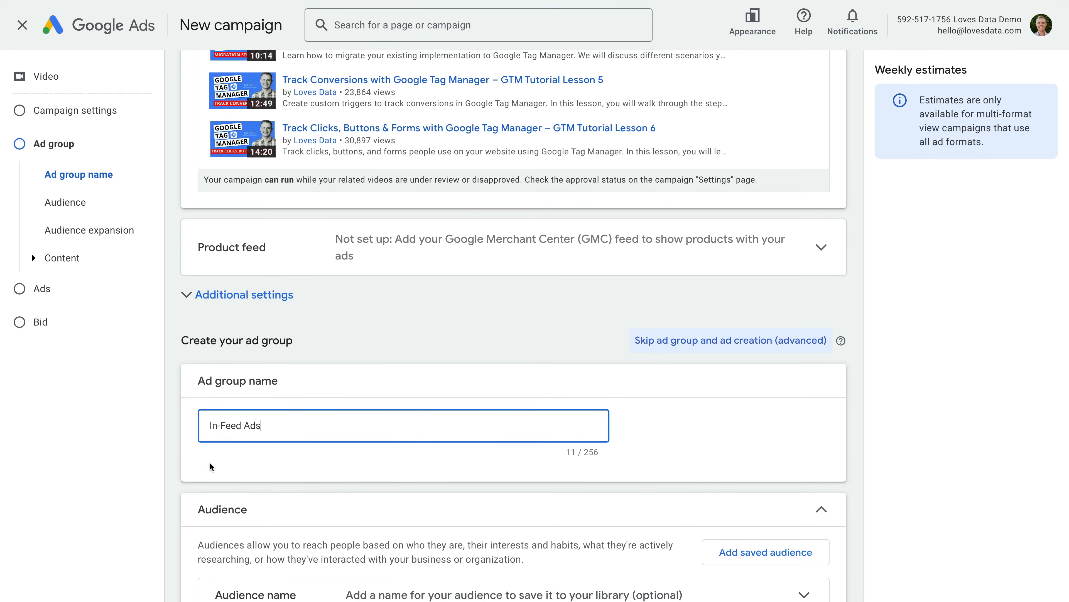
scroll(down, 3)
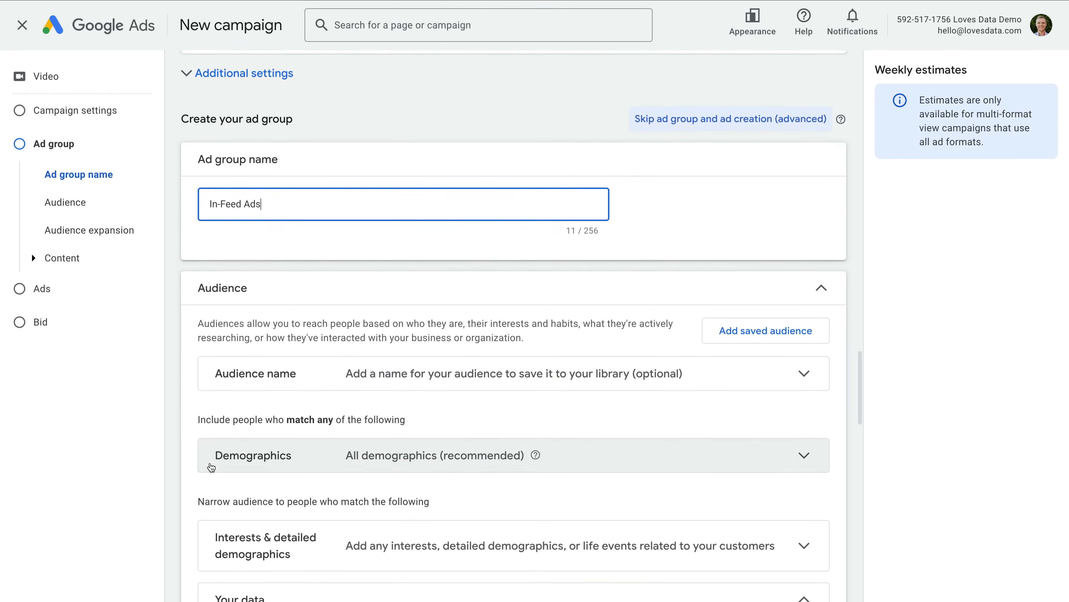
scroll(down, 3)
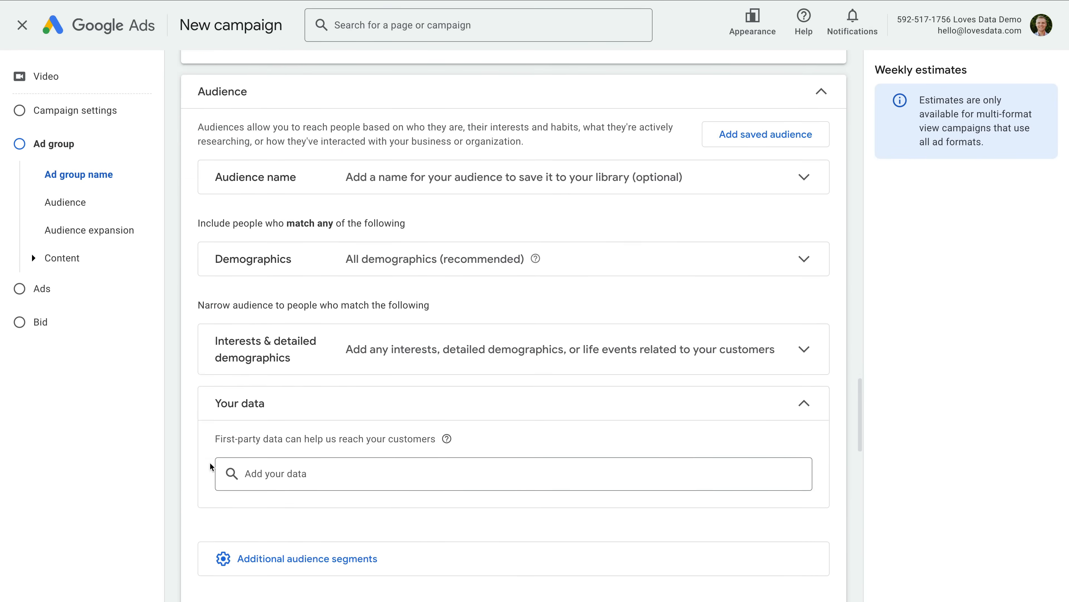
scroll(down, 3)
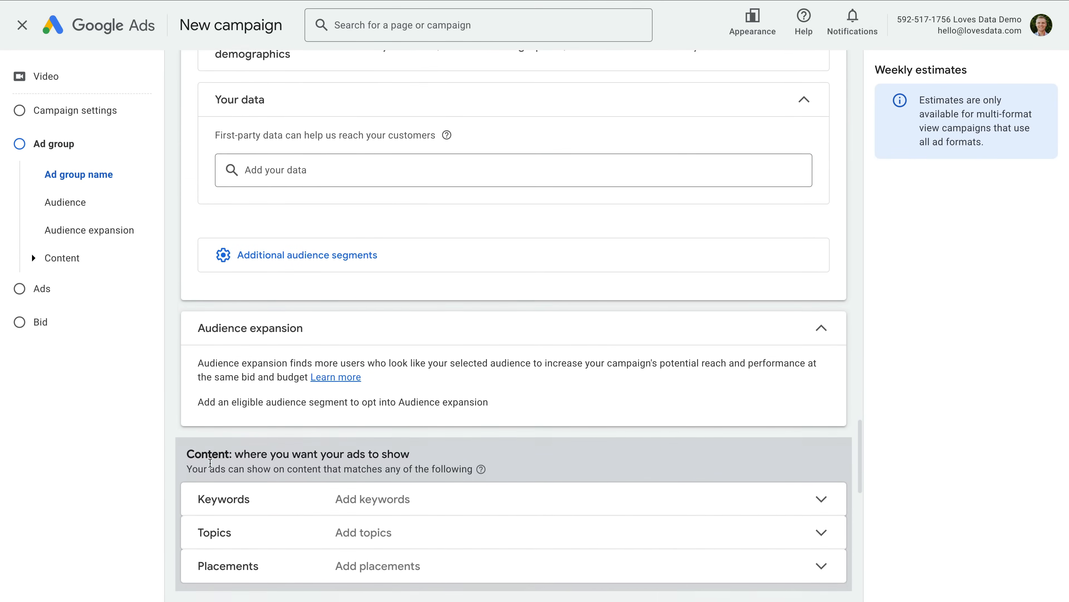
scroll(down, 3)
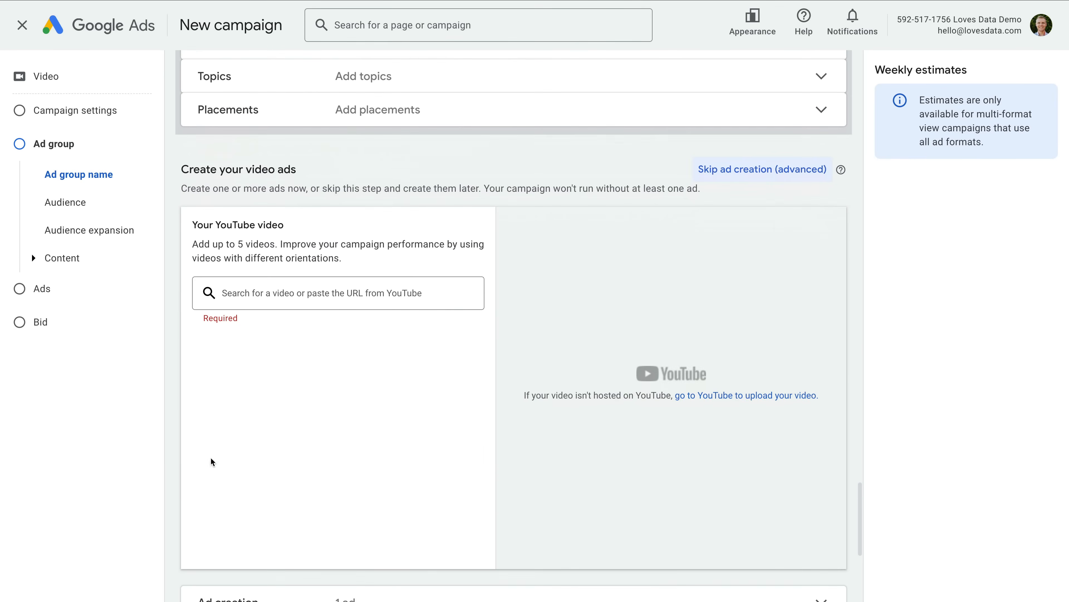
- Search for and select the 'Google Tag Manager Tutorial (15-Minute)' YouTube video for the ad
click(338, 292)
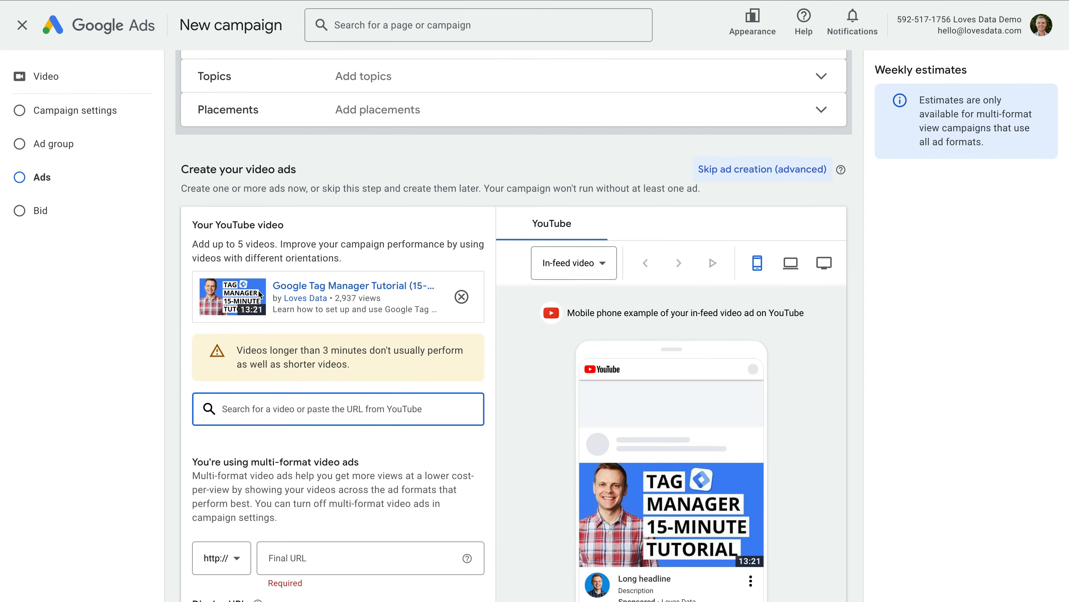
scroll(down, 3)
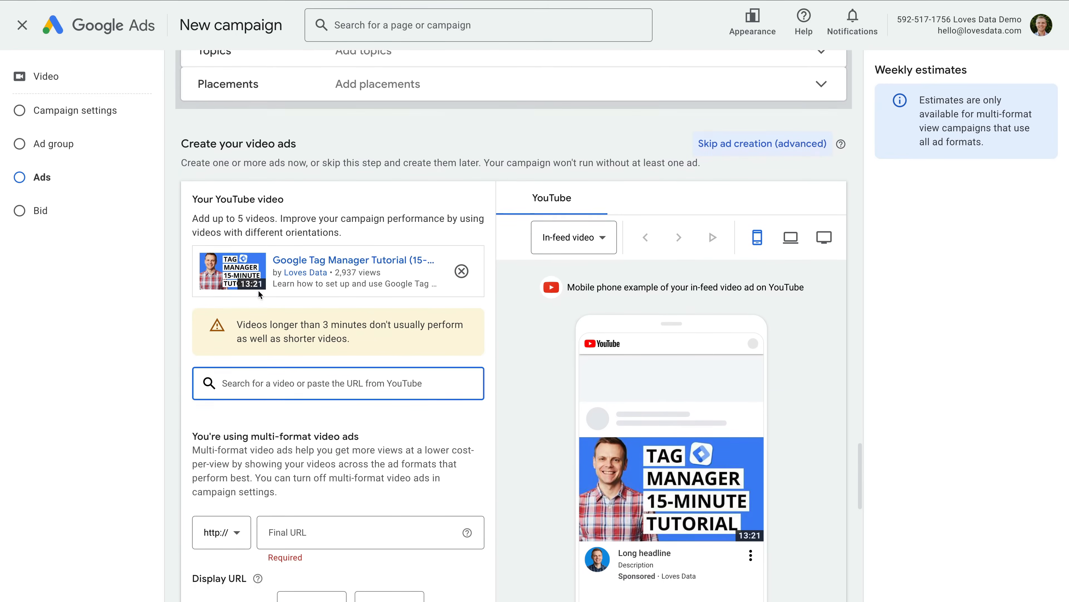
scroll(down, 3)
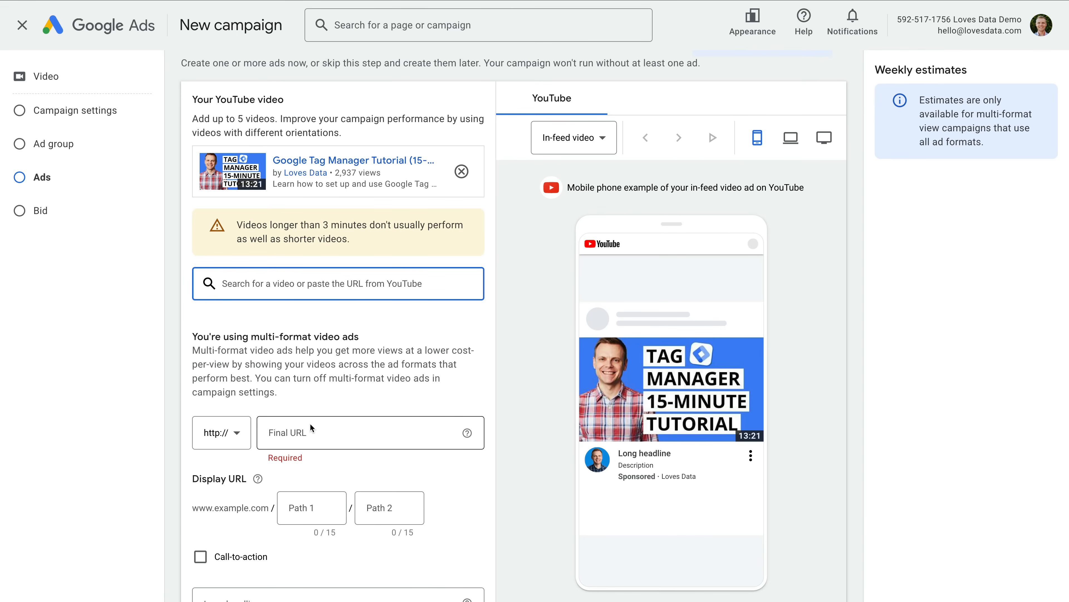
click(368, 432)
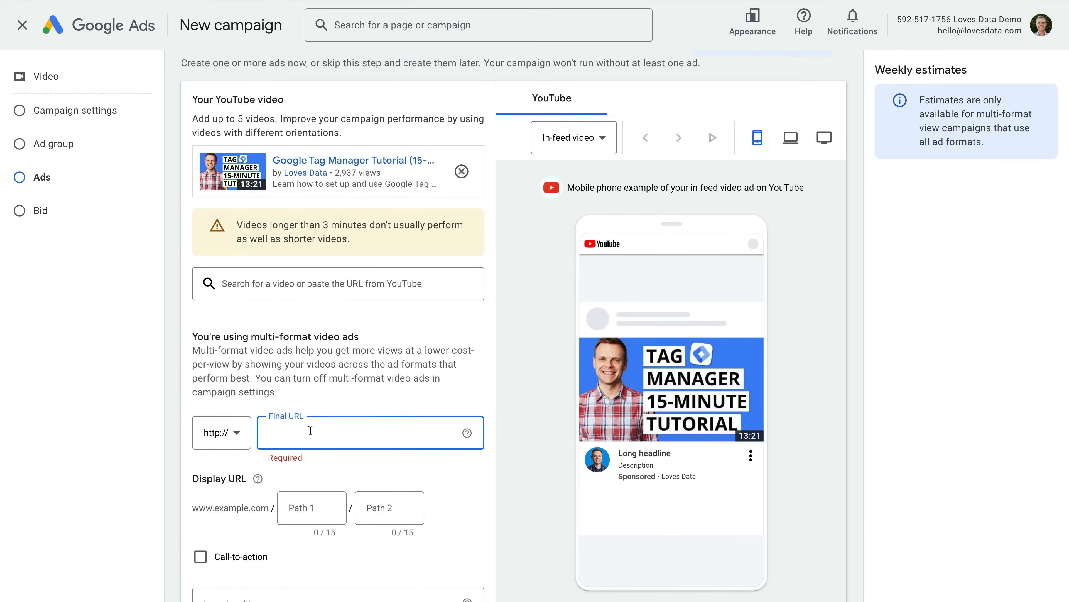
text(www.youtube.com/@lovesdata)
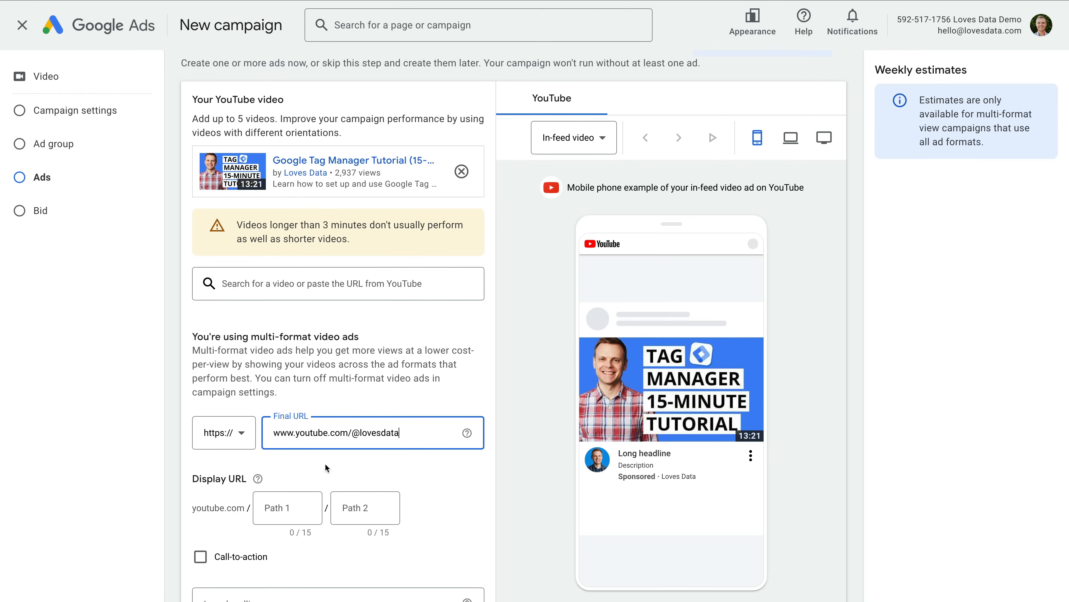
text(@)
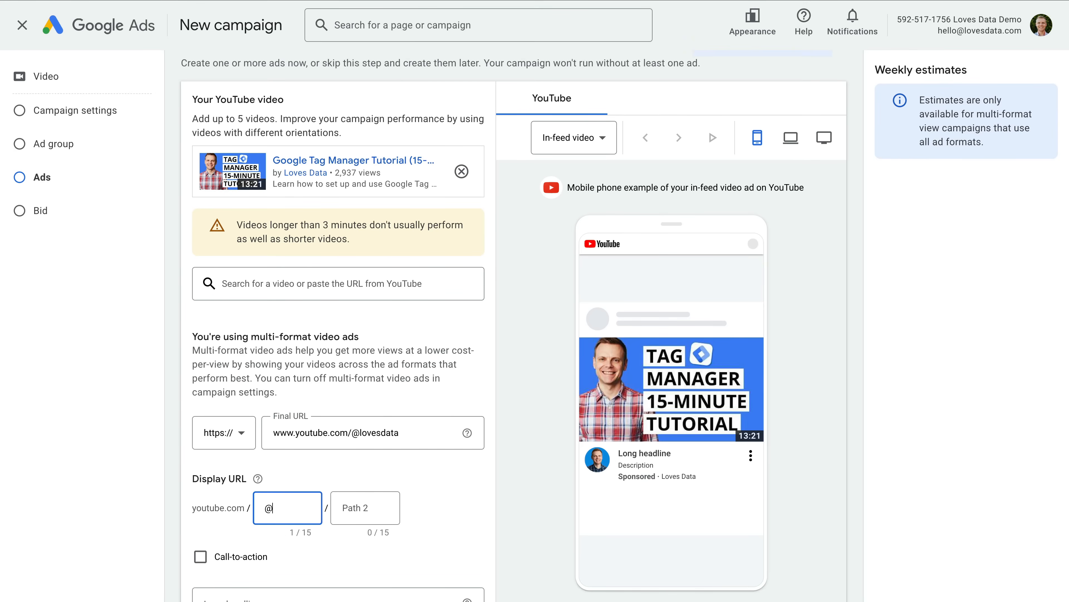
text(lovesdata)
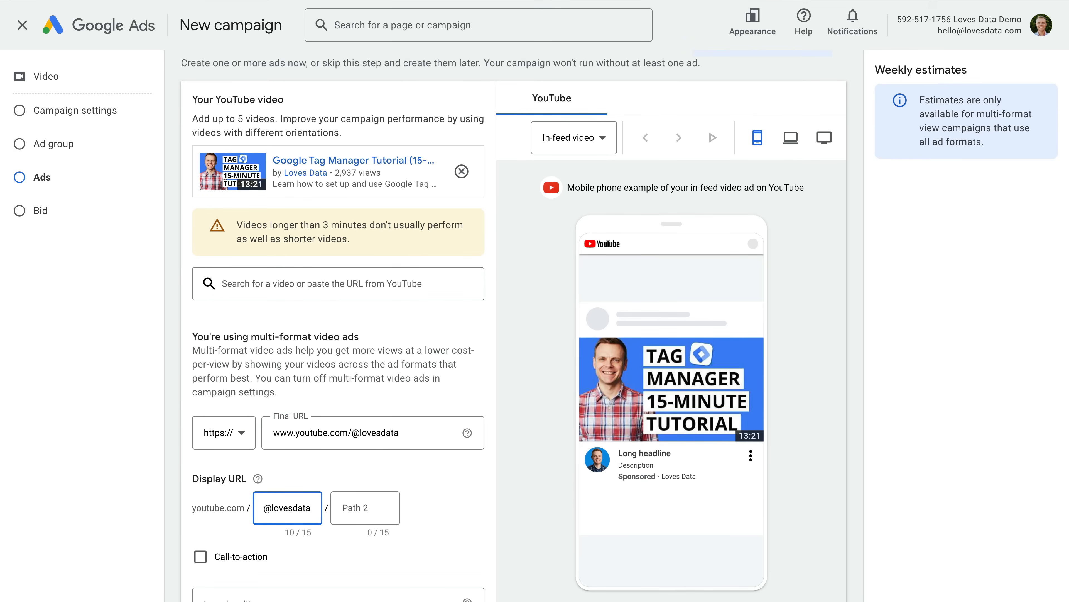
scroll(down, 3)
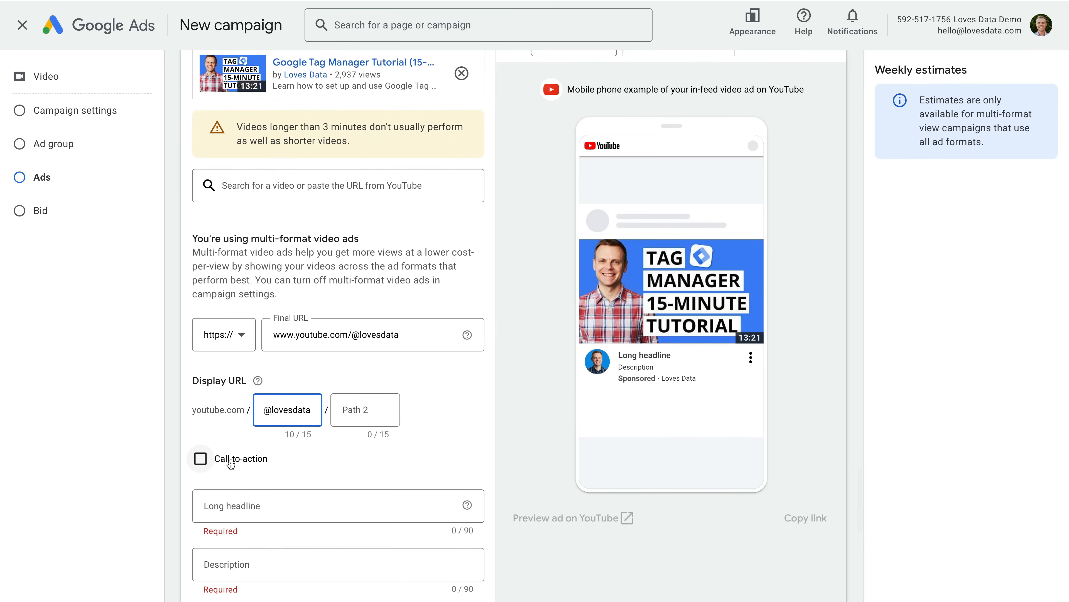
- Enter the long headline 'Google Tag Manager Tutorial (15-Minute Quick-Start)' and fill in the description
click(337, 449)
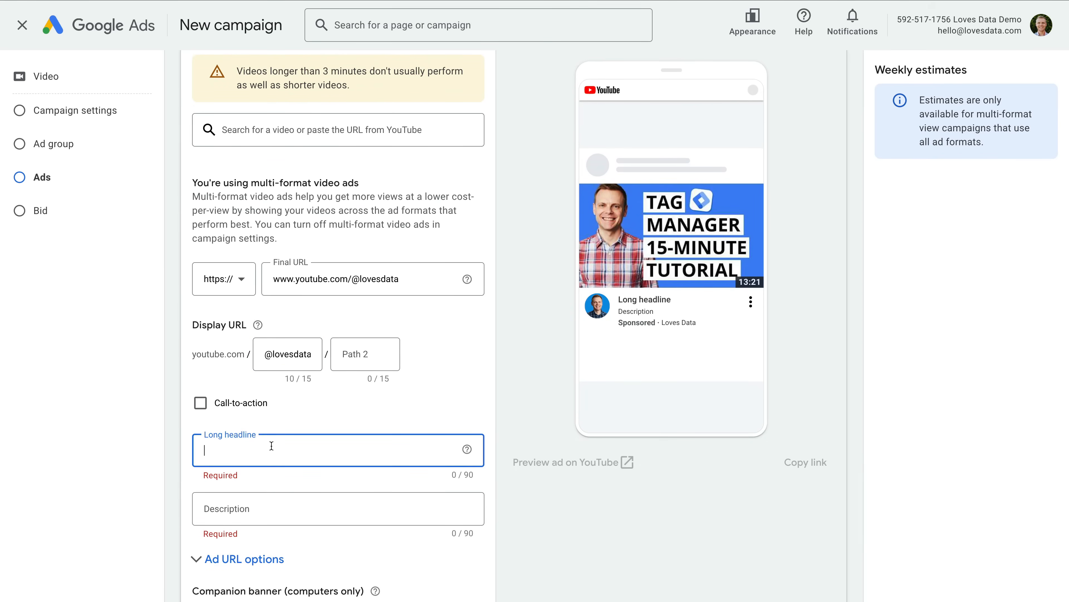
text(Google Tag Manager Tutorial (15-Minute Quick-Start))
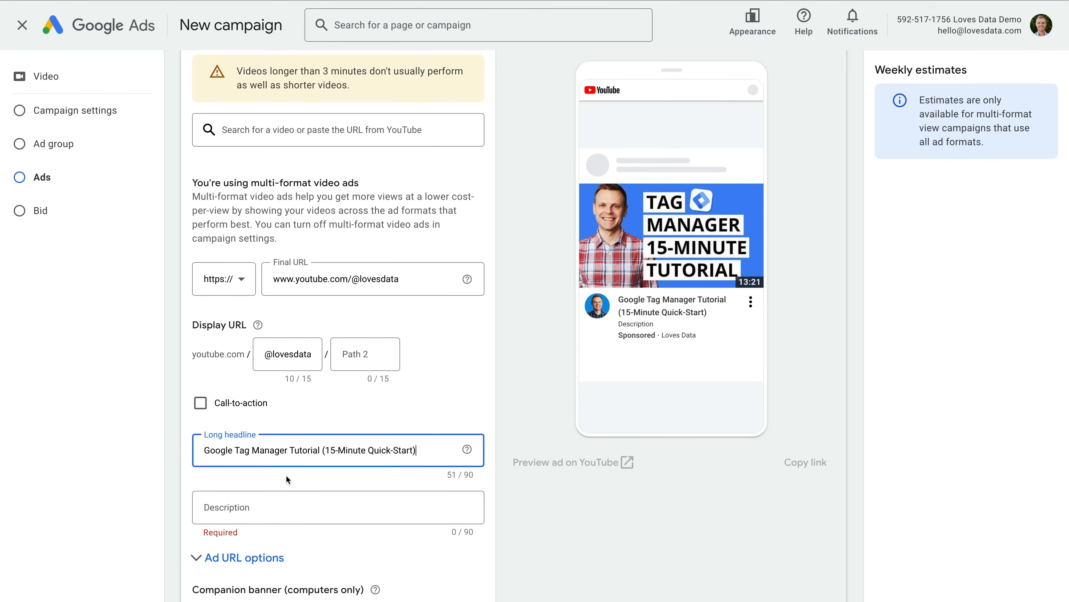
click(337, 507)
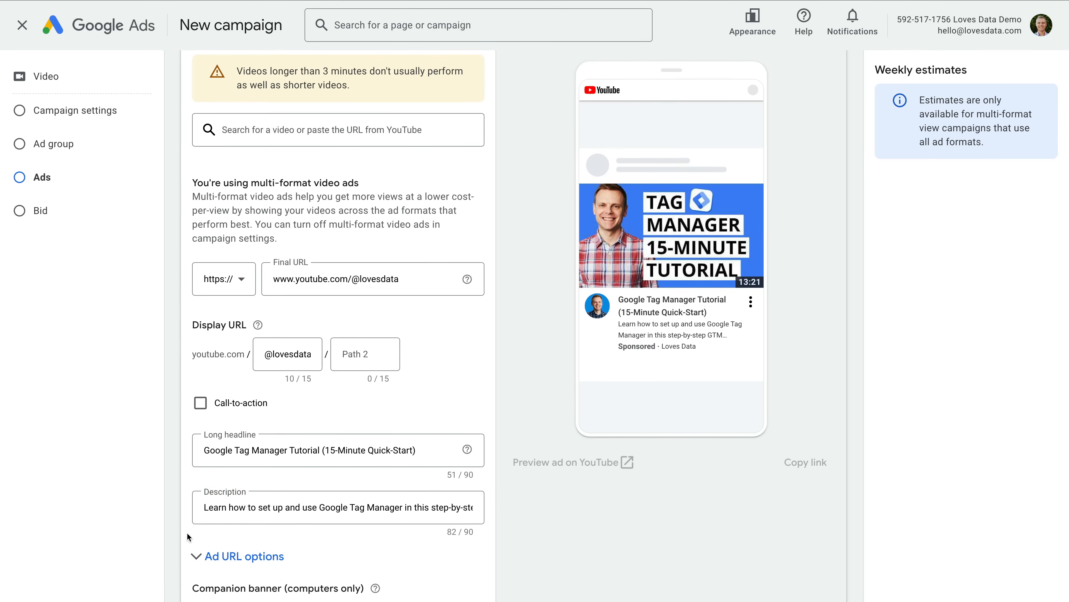
scroll(down, 3)
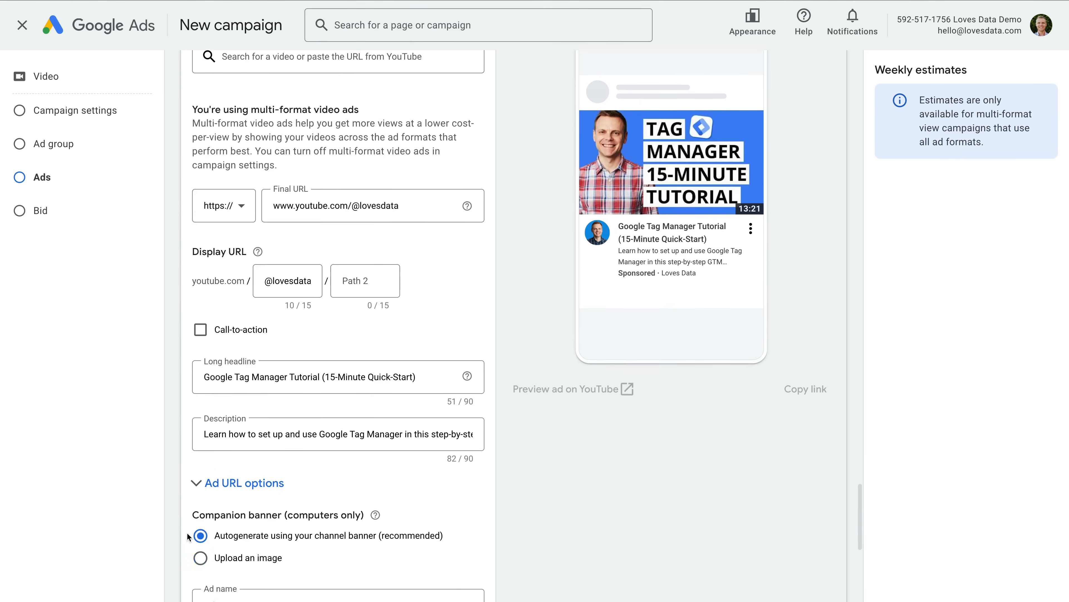
- Rename the ad from Ad #1 to 'GTM Tutorial'
scroll(down, 3)
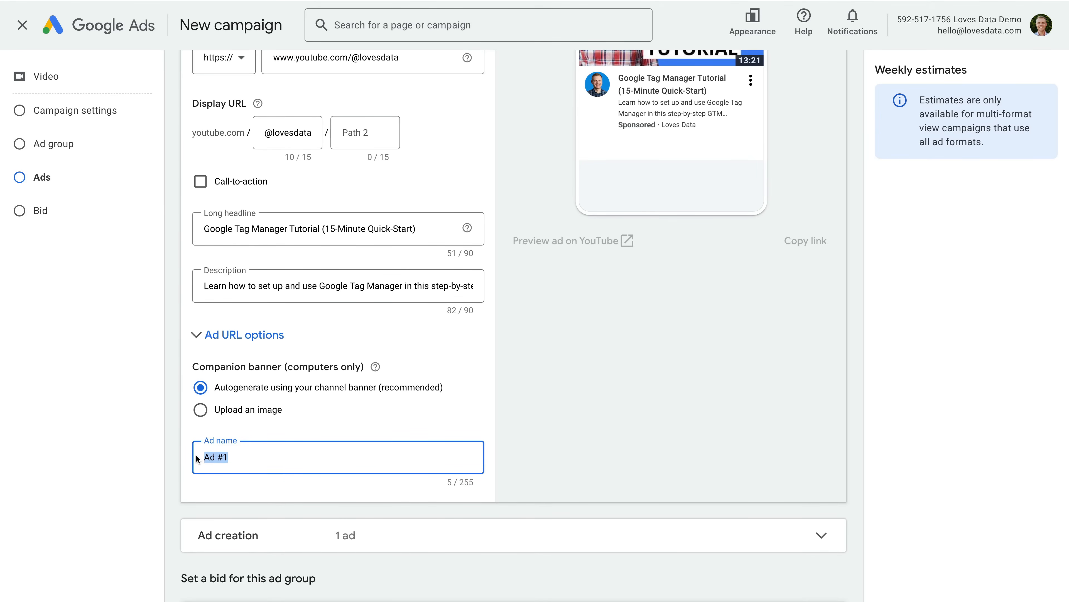
text(GTM Tut)
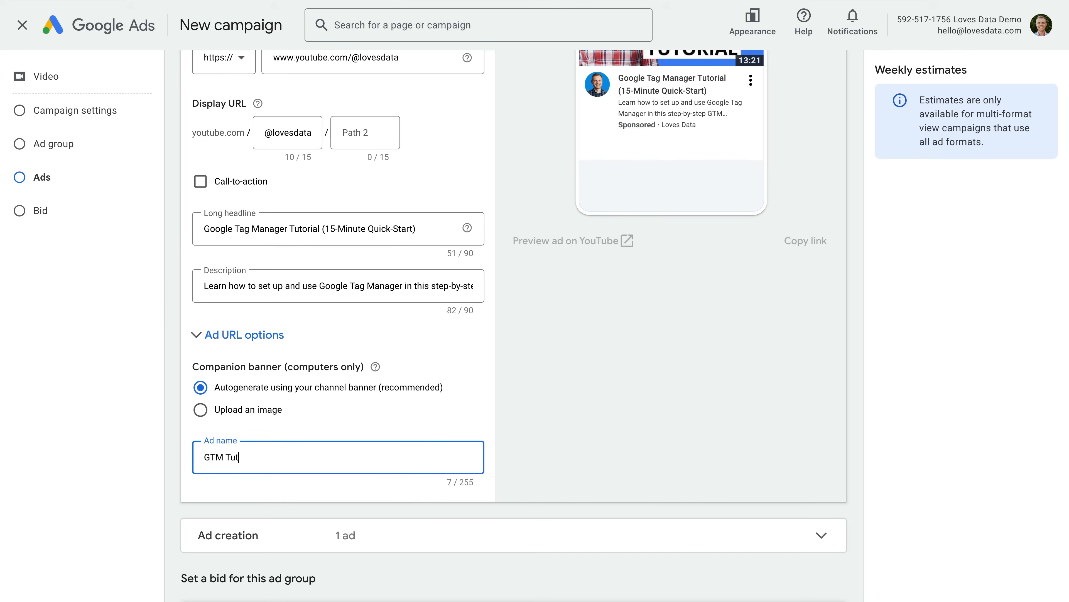
text(orial)
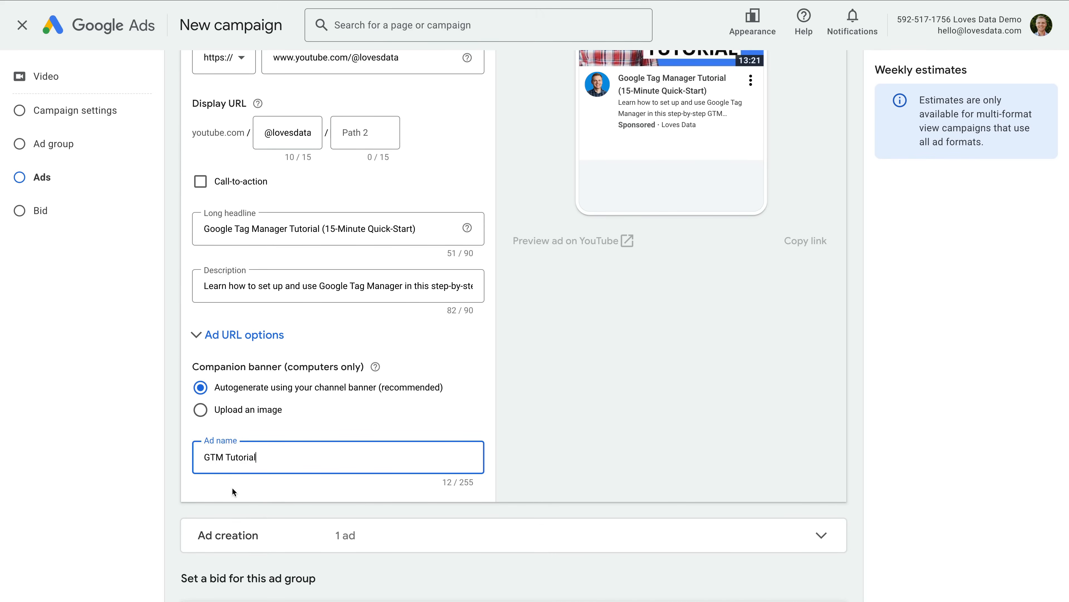
scroll(down, 3)
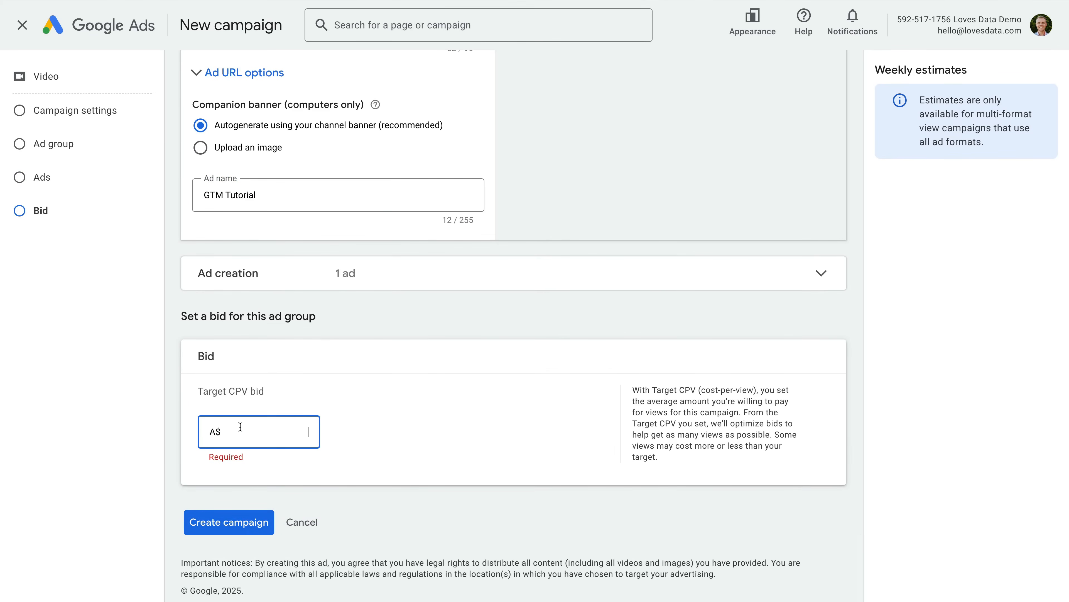
- Set the Target CPV bid to A$0.50 and create the campaign
text(0.50)
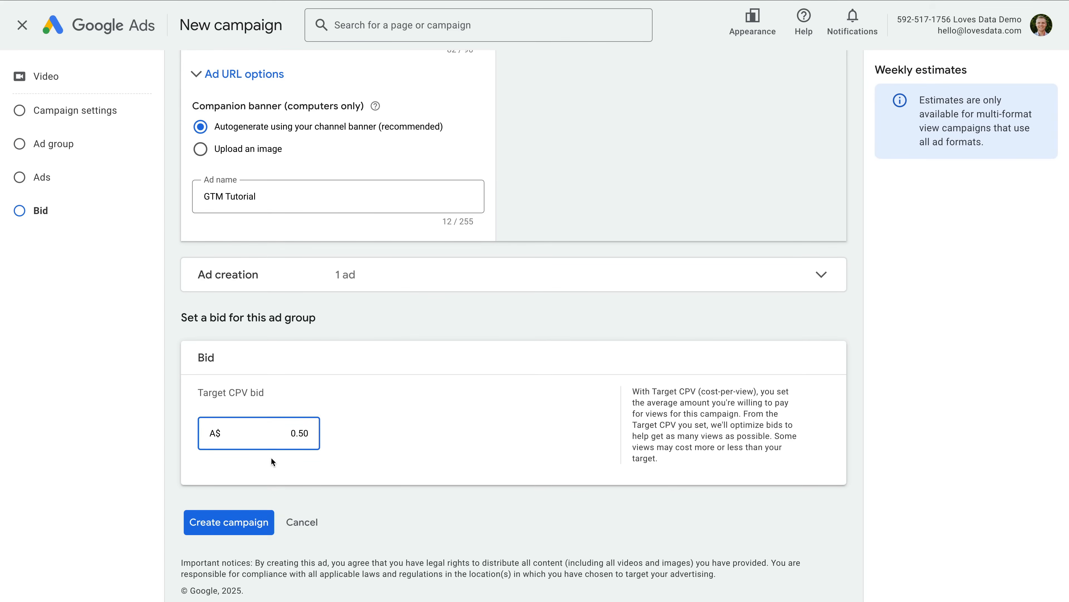
click(228, 522)
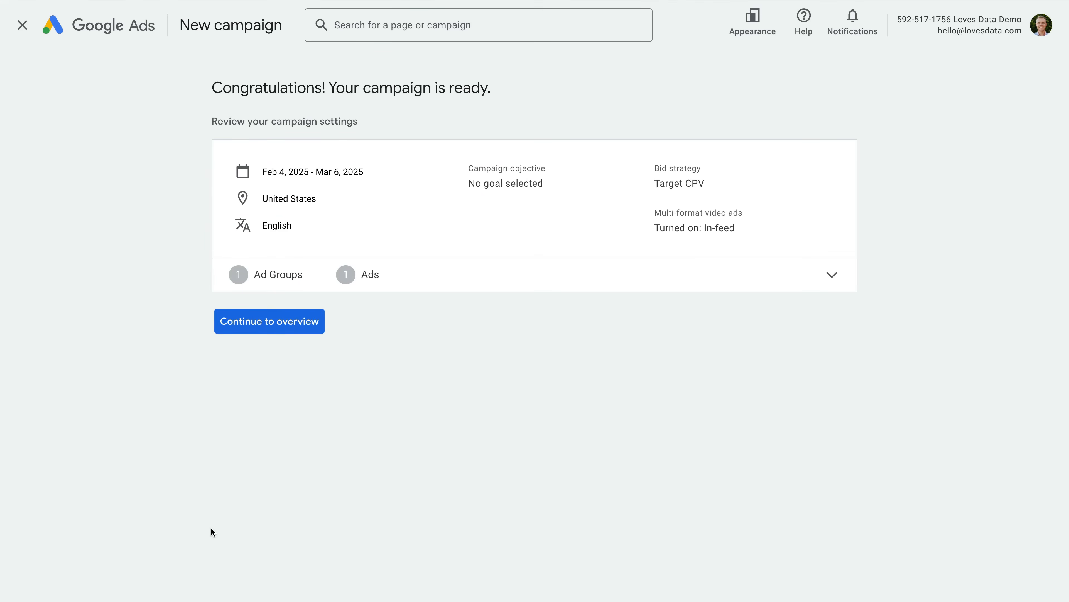
- Continue to the new YouTube Promotion campaign's overview page
click(268, 320)
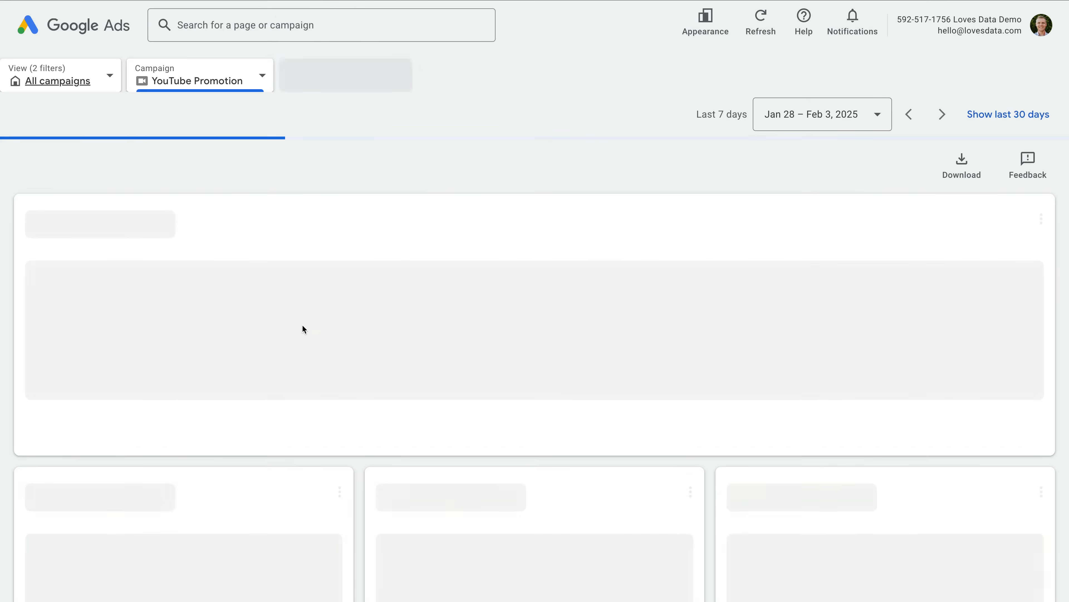
click(28, 25)
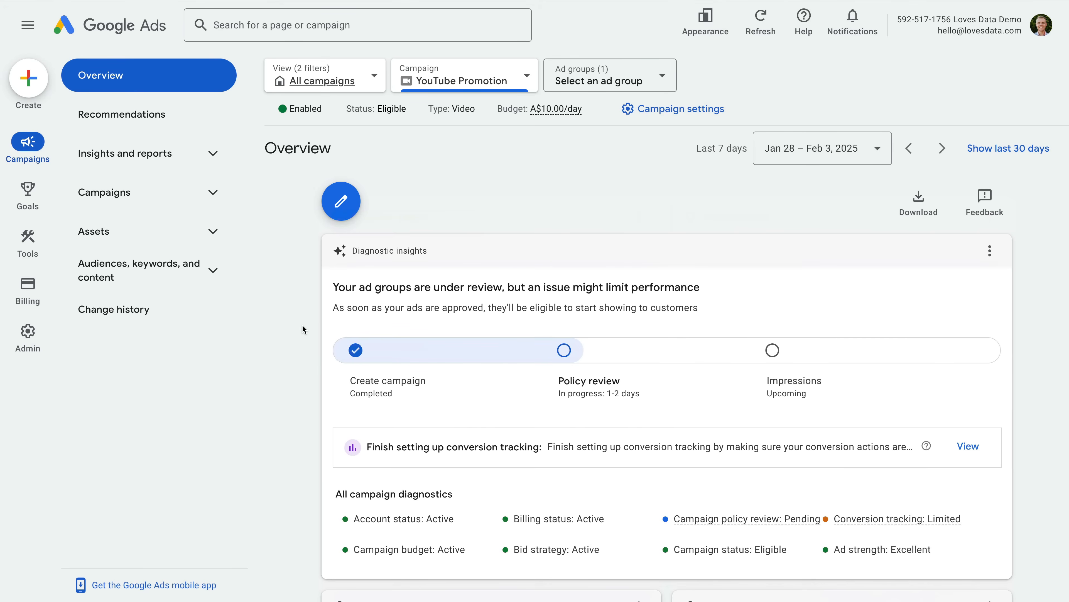
mouse_move(399, 221)
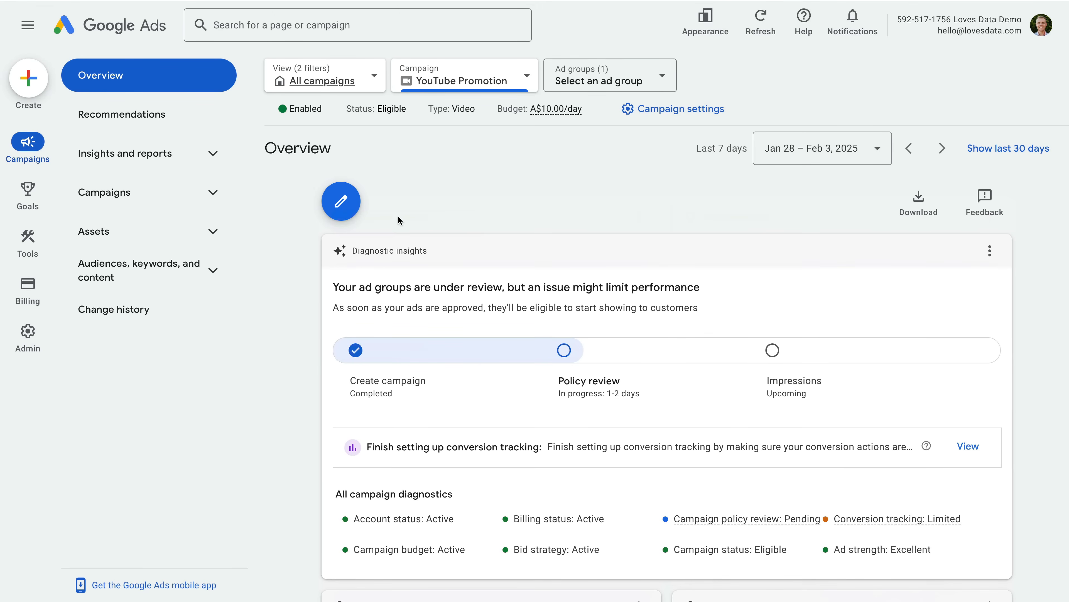